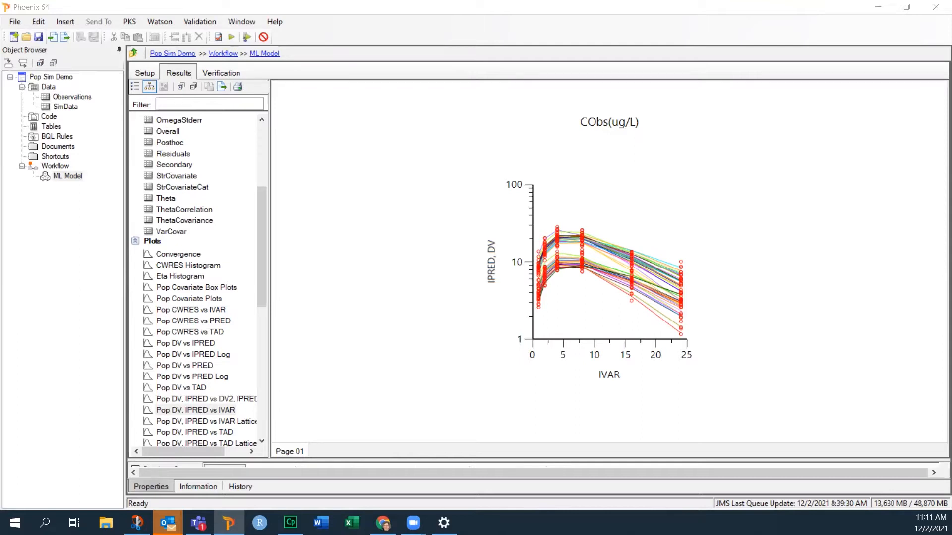
mouse_move(697, 256)
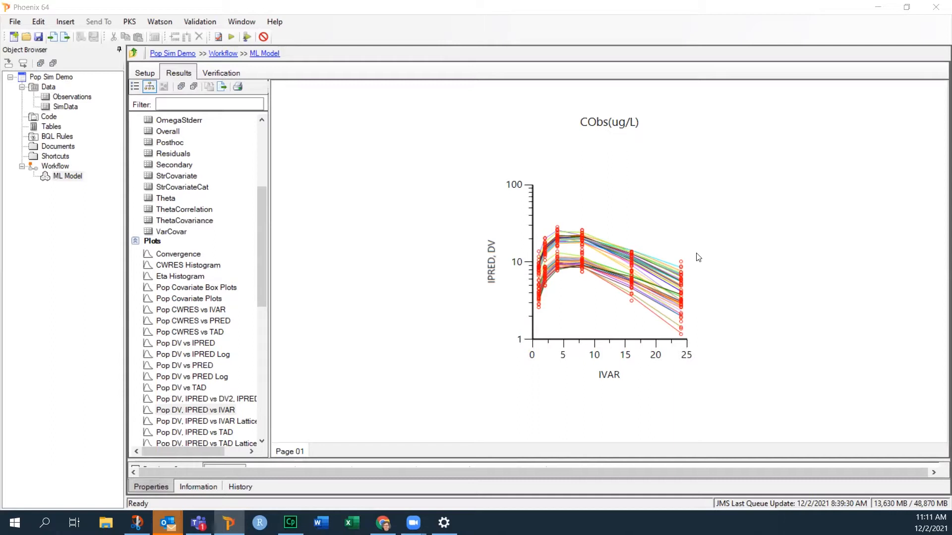
mouse_move(163, 200)
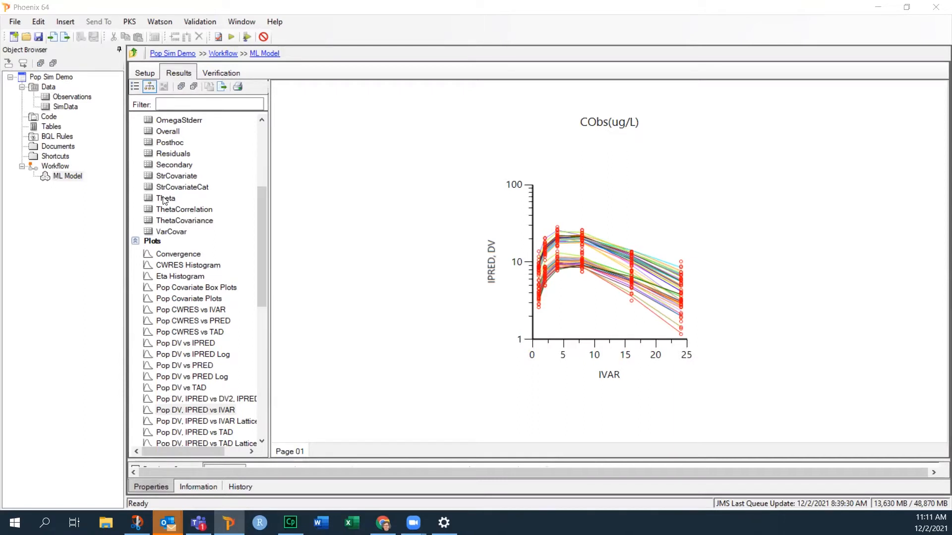
Review the ML model's Theta fixed-effect estimates, then its Omega random-effects table
click(165, 198)
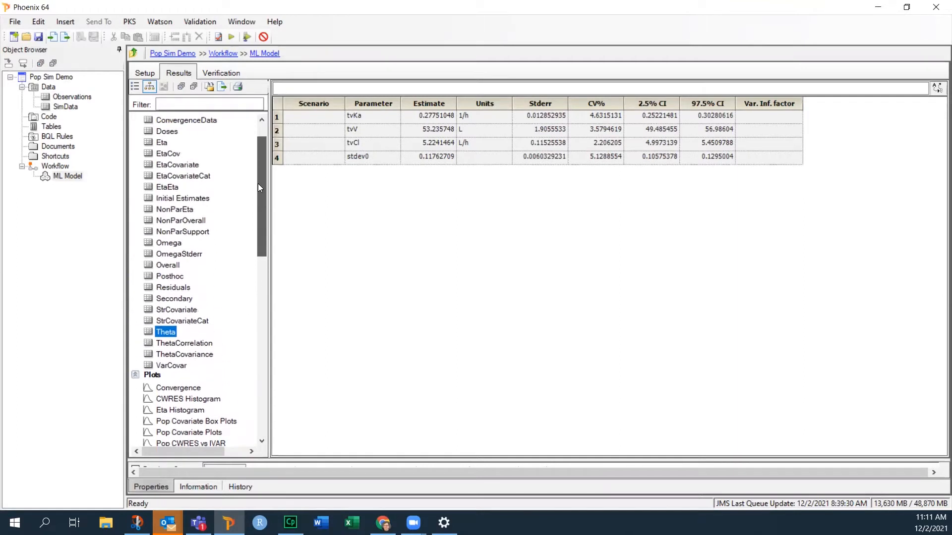
click(169, 241)
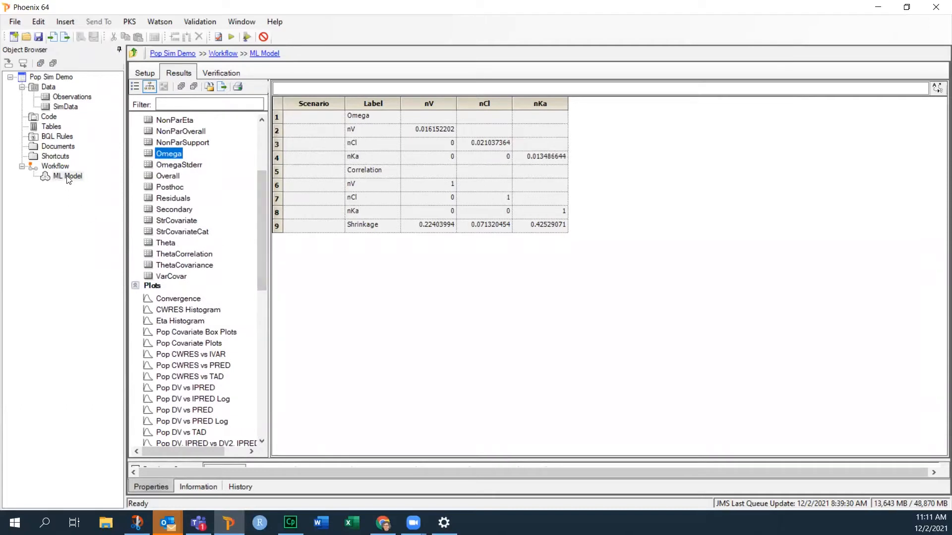
mouse_move(66, 186)
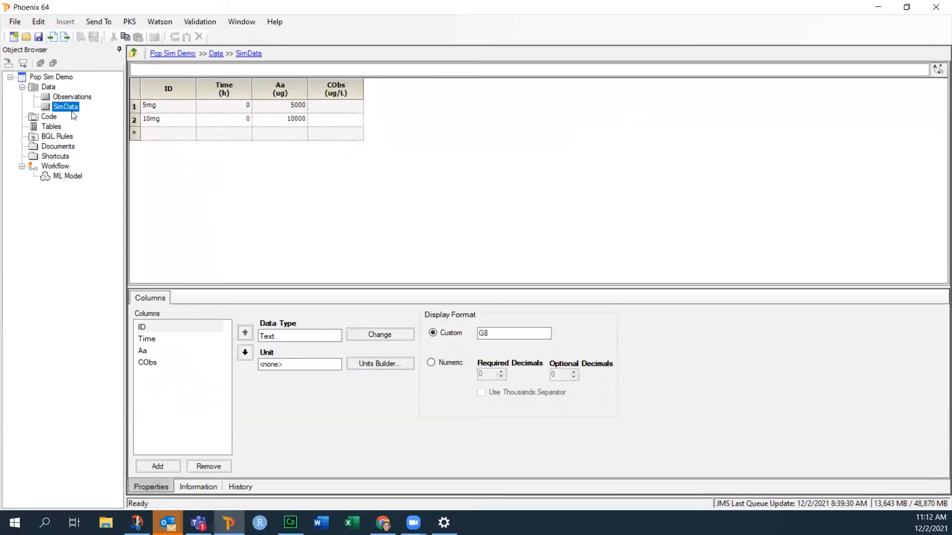
mouse_move(176, 108)
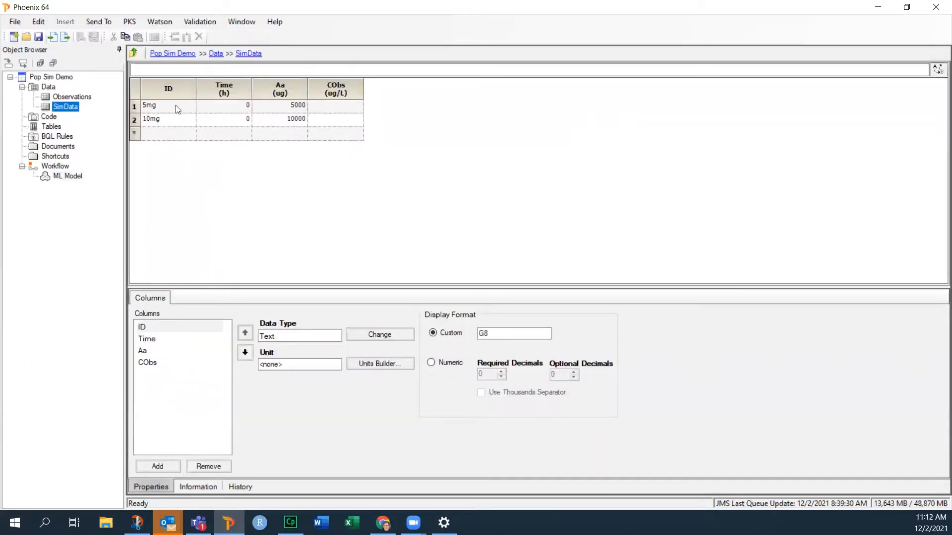
mouse_move(163, 124)
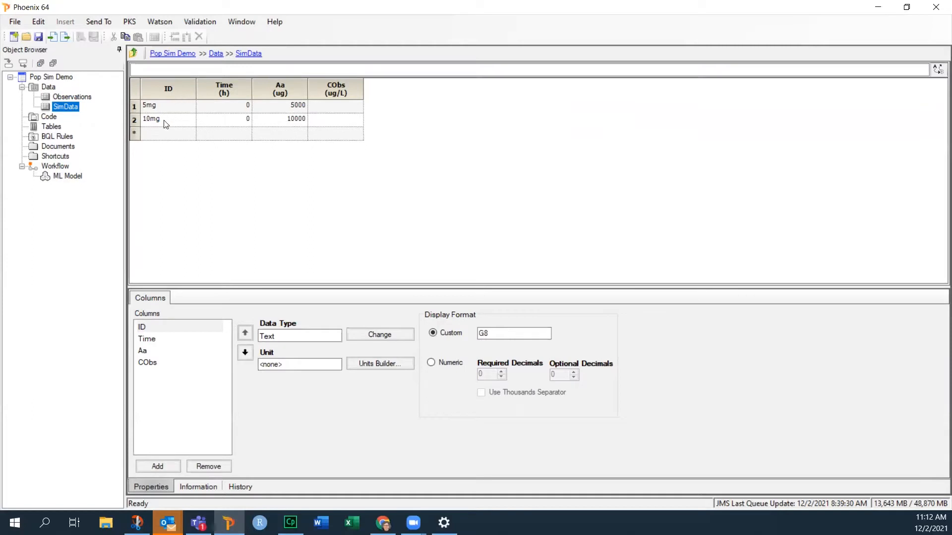
mouse_move(154, 112)
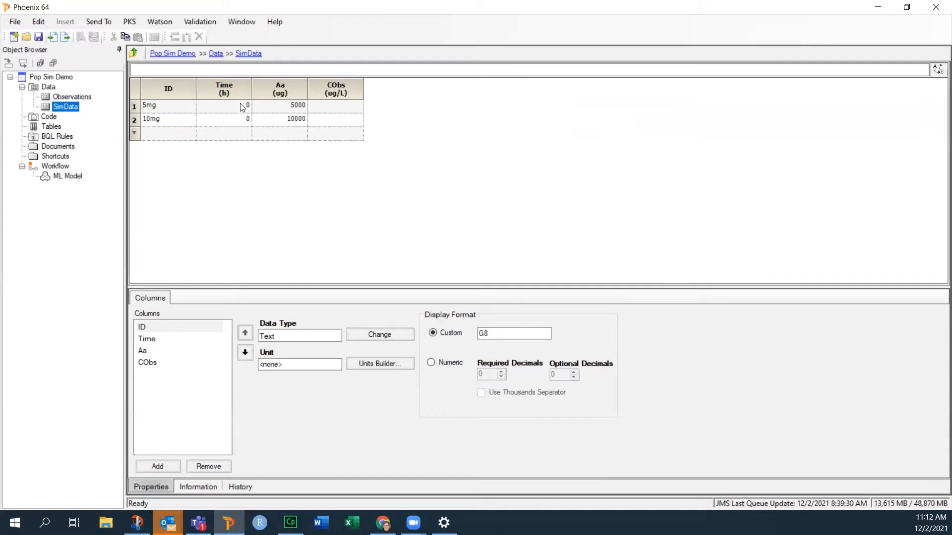
mouse_move(285, 112)
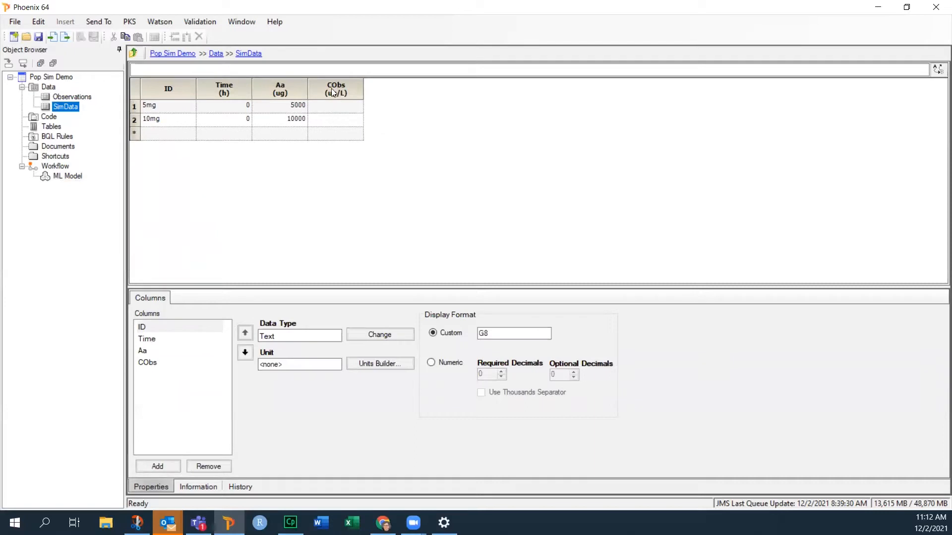
mouse_move(347, 99)
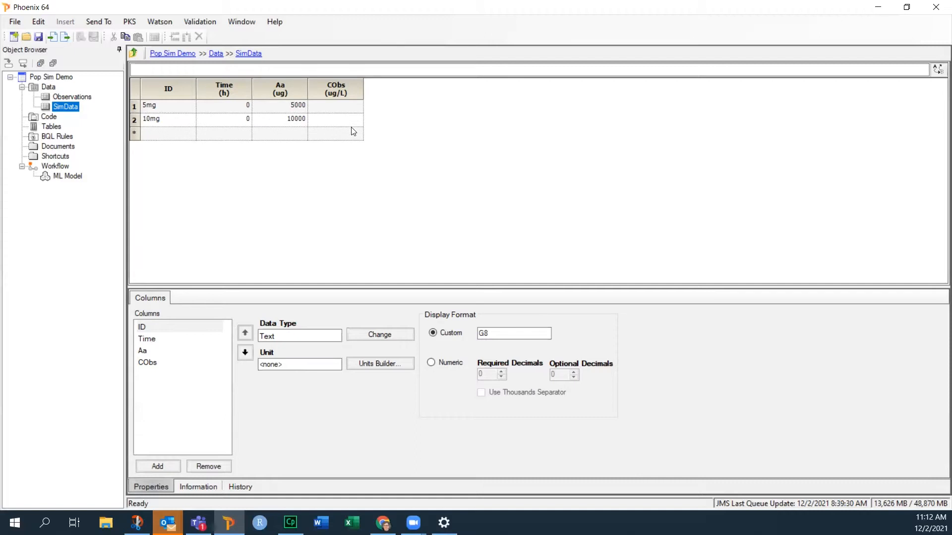
mouse_move(94, 181)
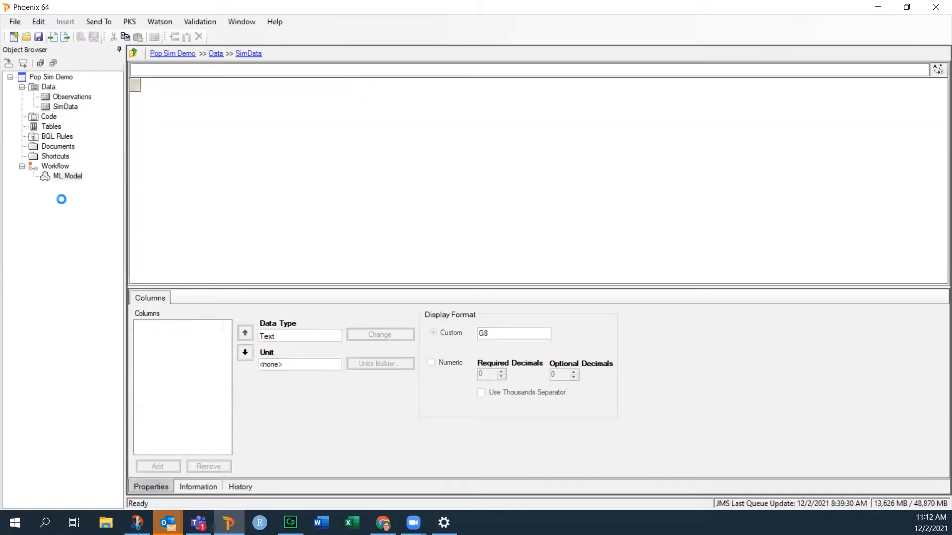
Copy the ML Model object into the workflow and name the copy 'Simulation'
click(68, 177)
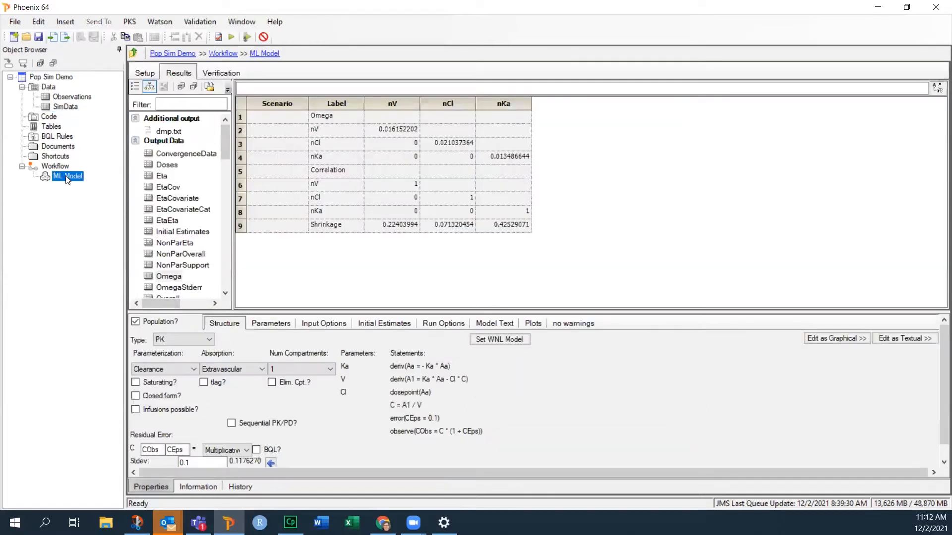
right_click(68, 177)
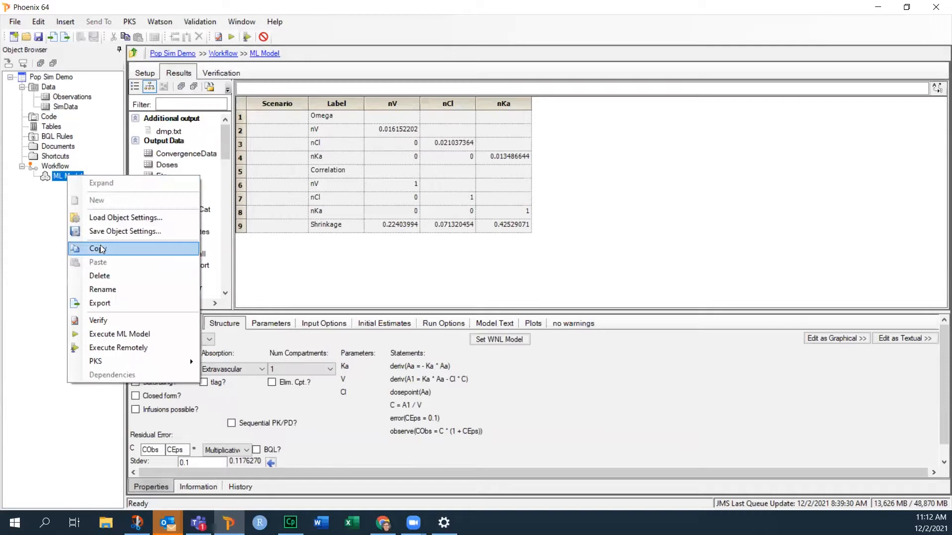
click(55, 167)
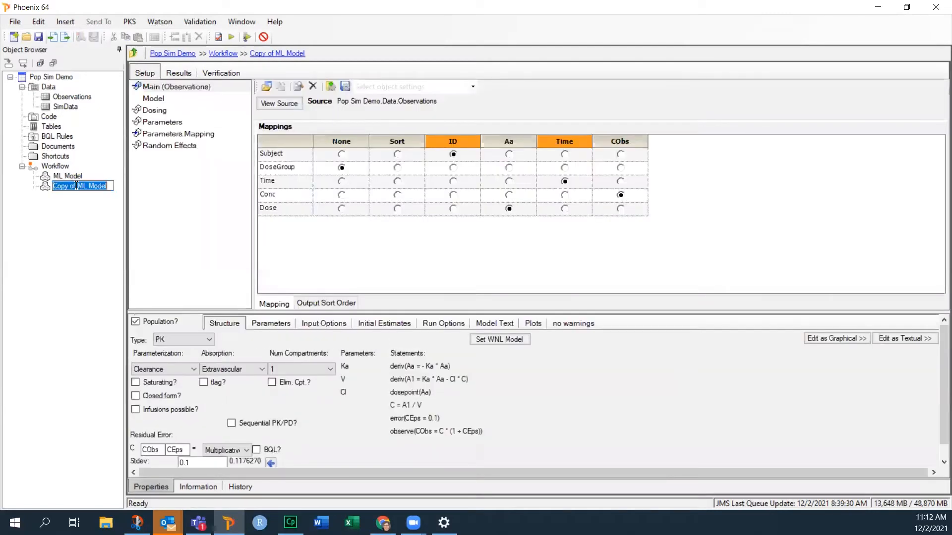
text(Simulation)
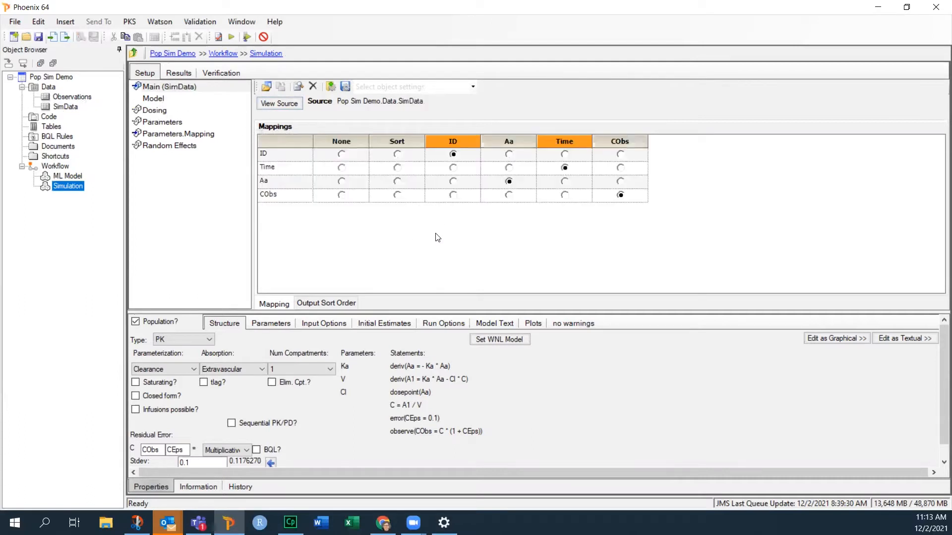
mouse_move(414, 211)
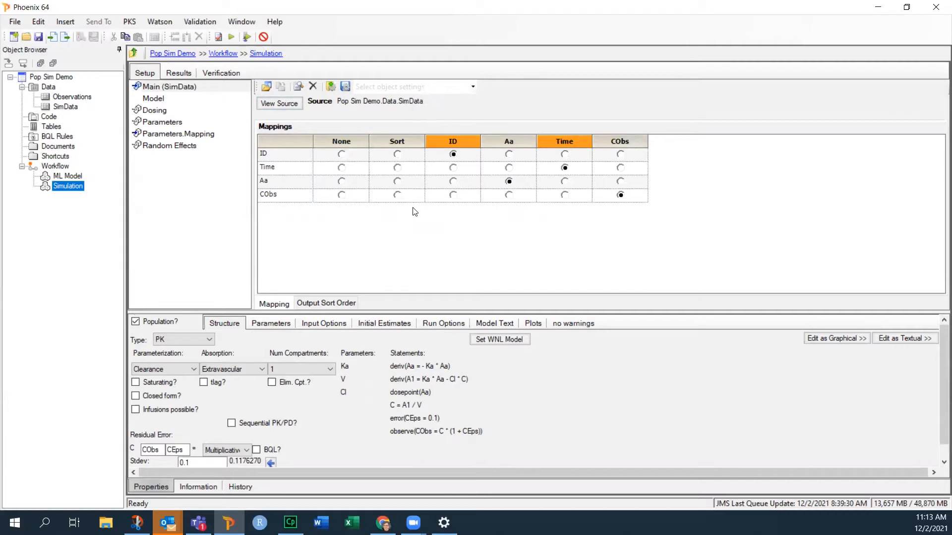
mouse_move(491, 126)
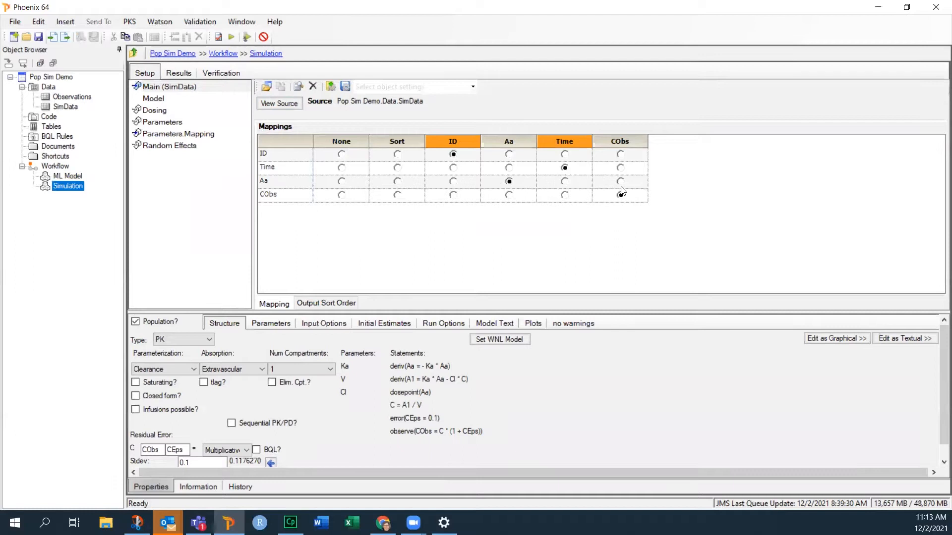
Map CObs to the observed concentration column of SimData
click(618, 195)
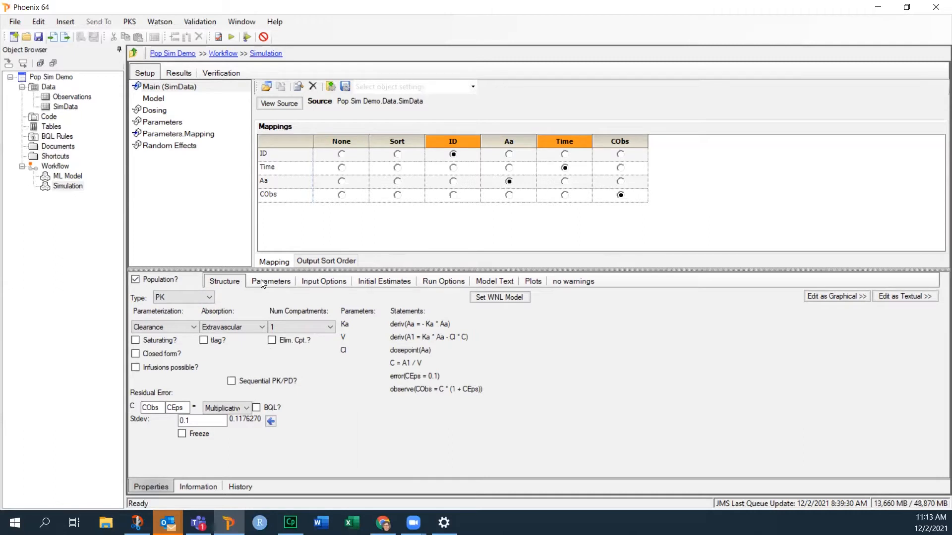
Accept all ML fixed+random estimates as the Simulation model's initial values and check tvCl
click(269, 280)
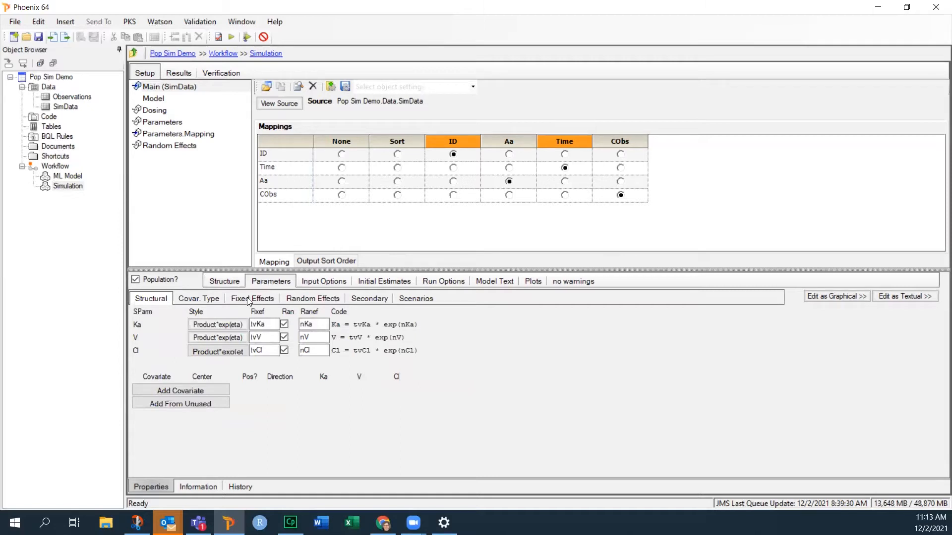
click(251, 298)
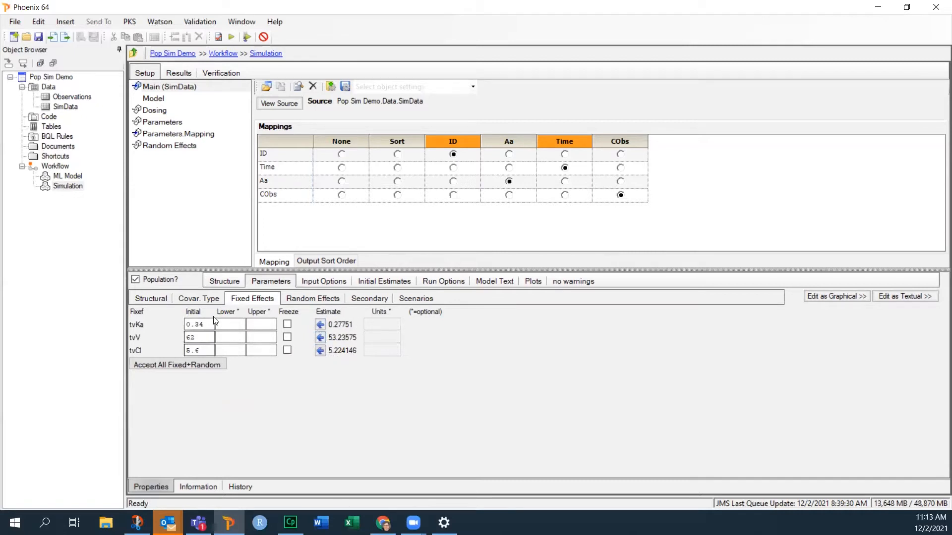
mouse_move(176, 364)
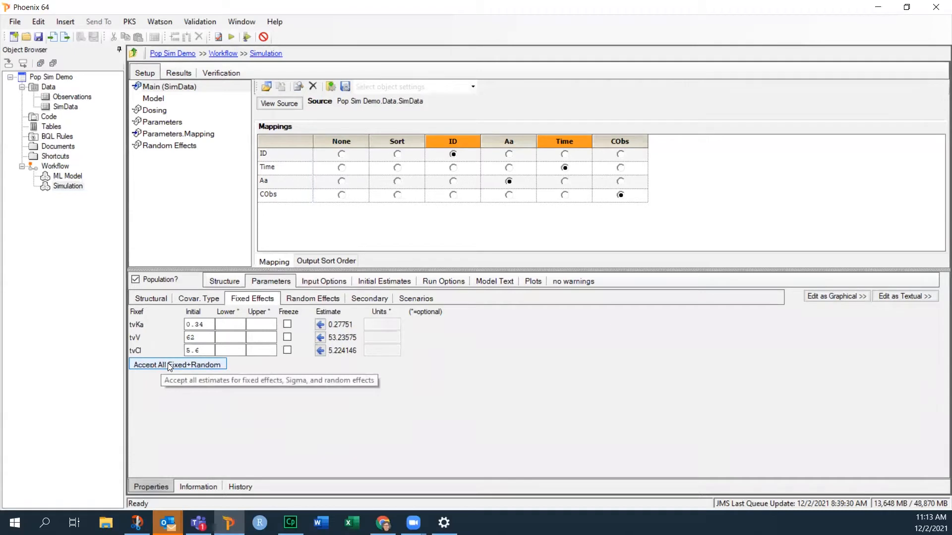
click(177, 364)
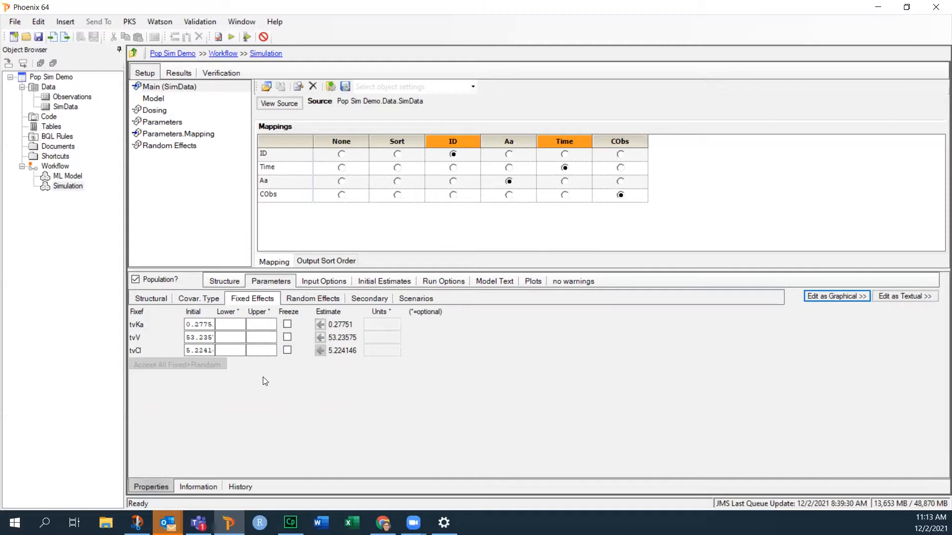
click(200, 350)
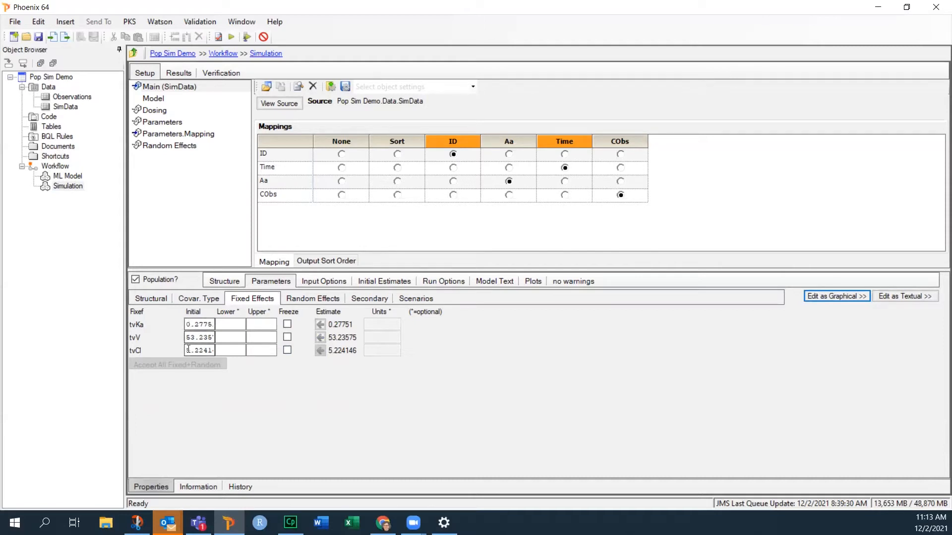
click(312, 298)
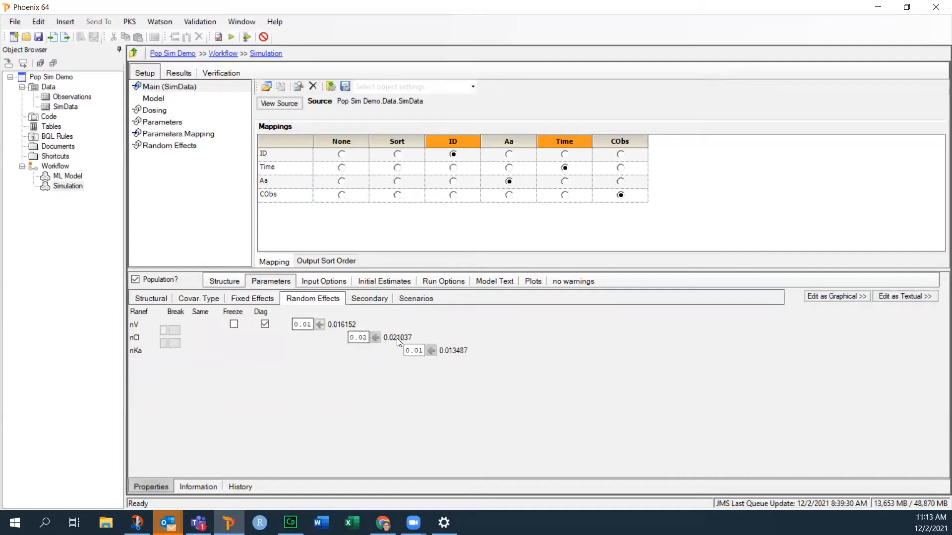
mouse_move(406, 434)
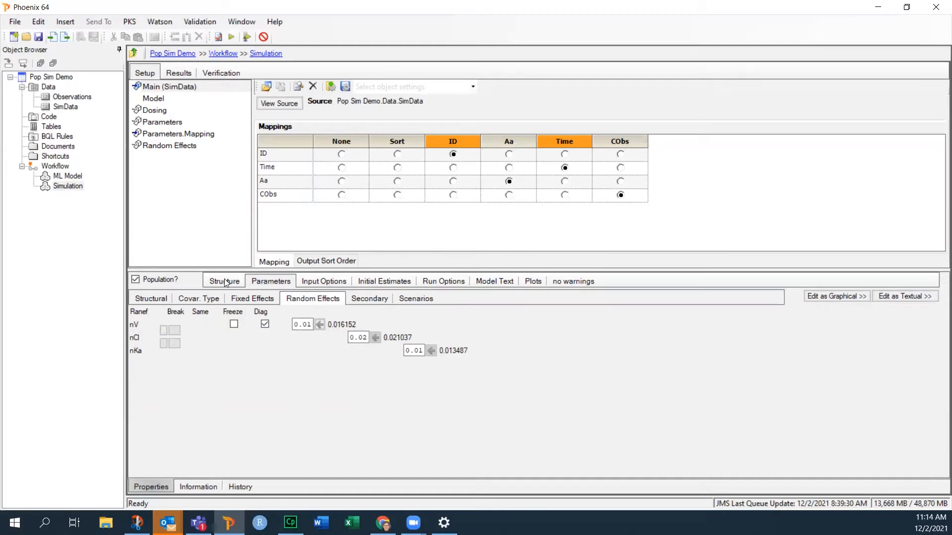
Return to the Structure tab to set the residual Stdev to the ML estimate
click(223, 280)
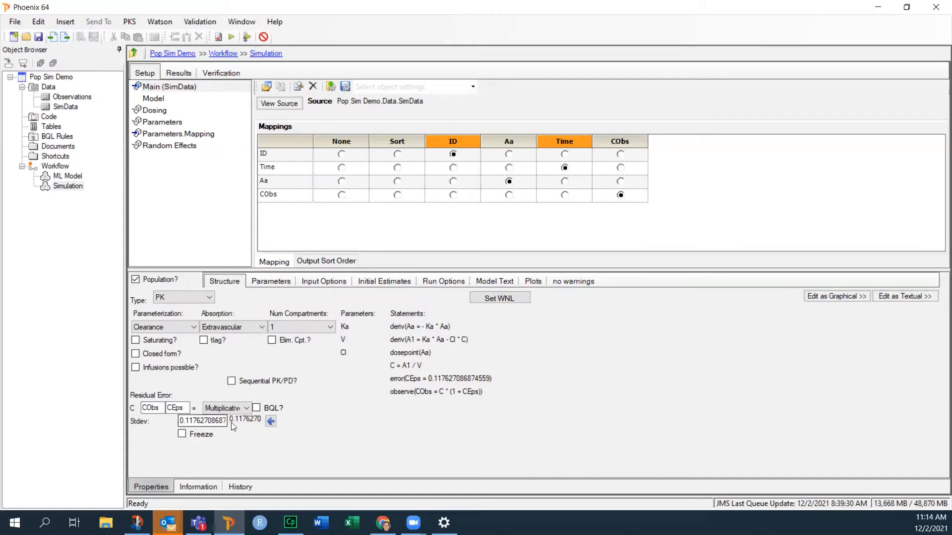
mouse_move(181, 435)
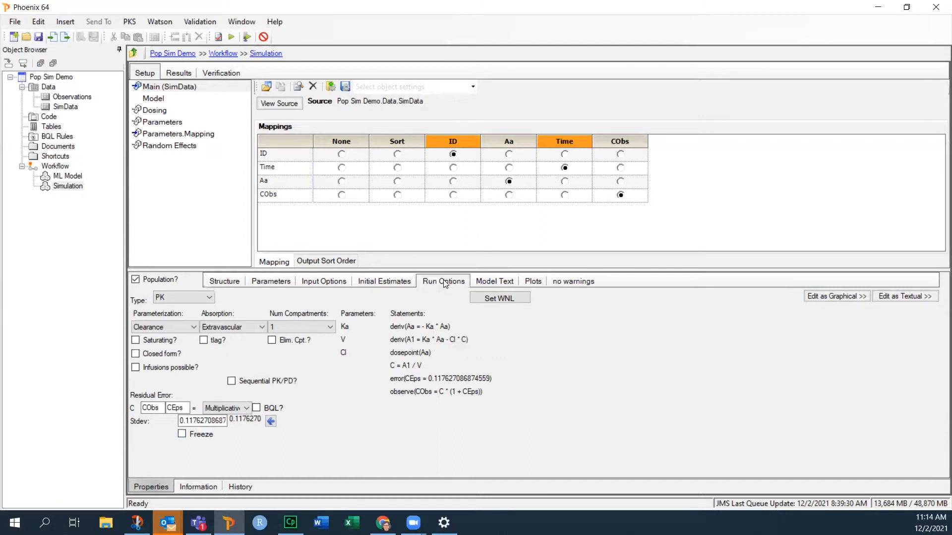
Switch the run mode to Simulation and change # replicates from 2 to 10
click(442, 280)
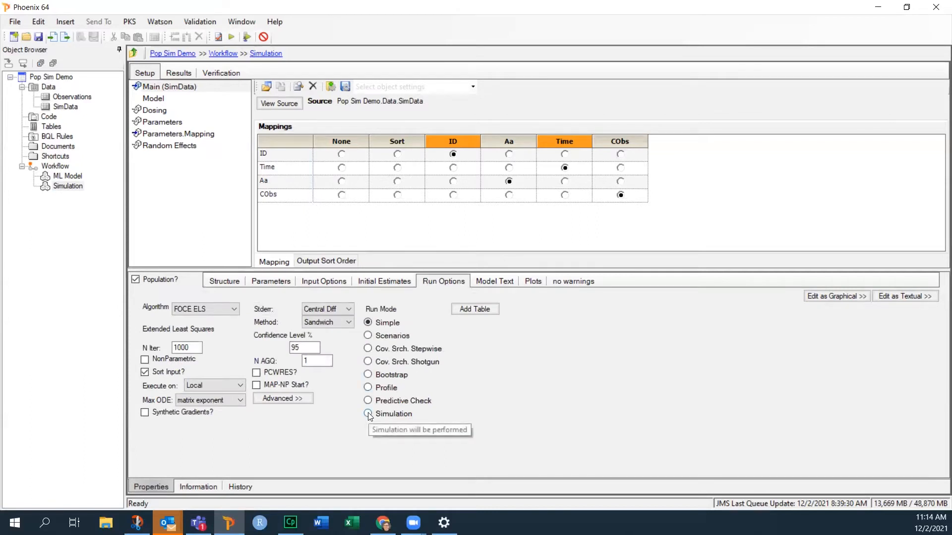
click(367, 414)
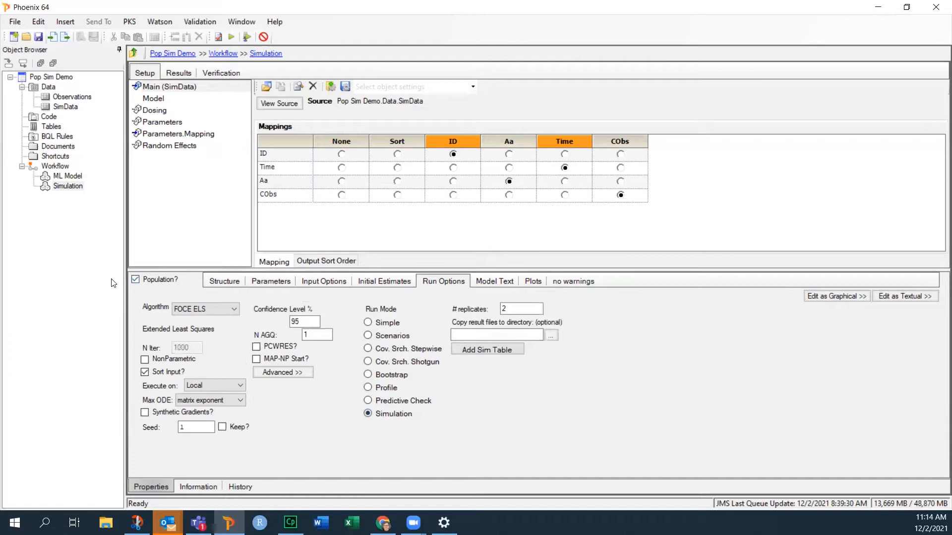
mouse_move(140, 279)
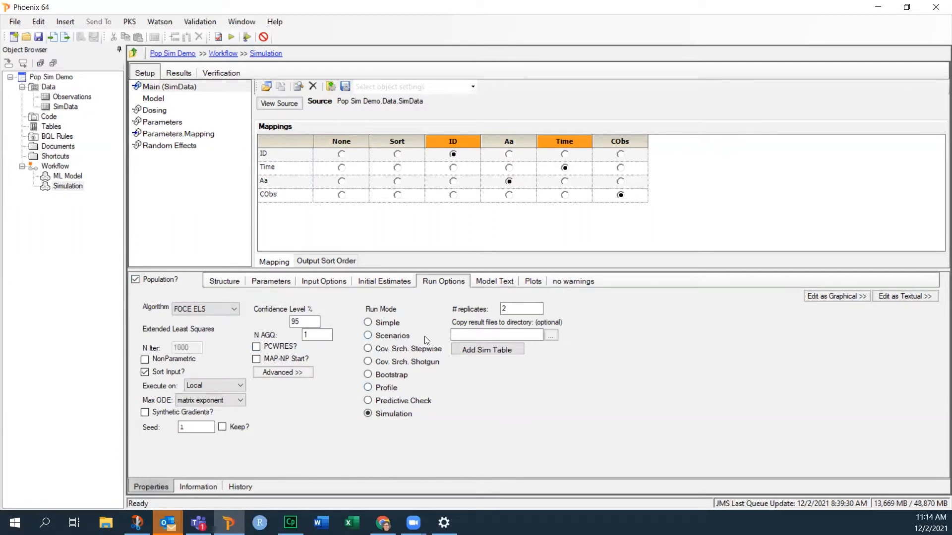
click(520, 309)
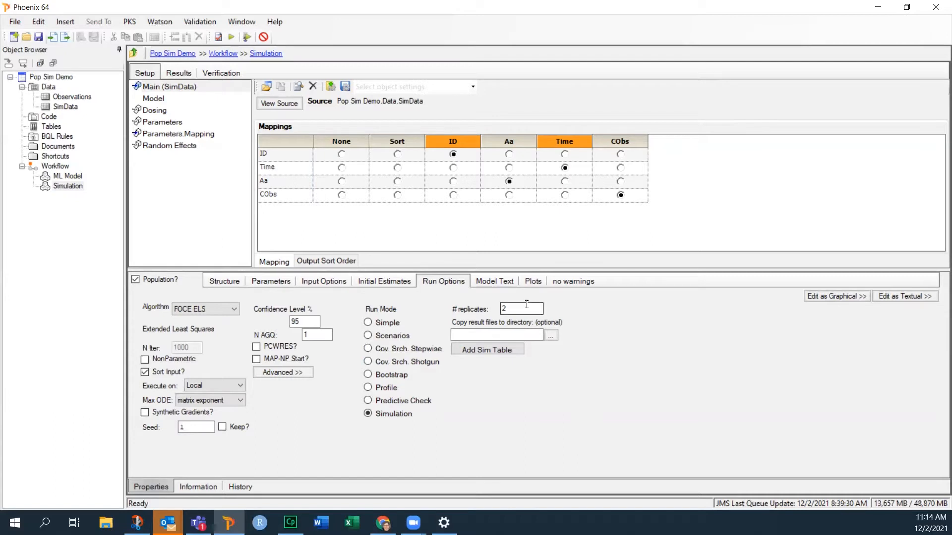
click(520, 309)
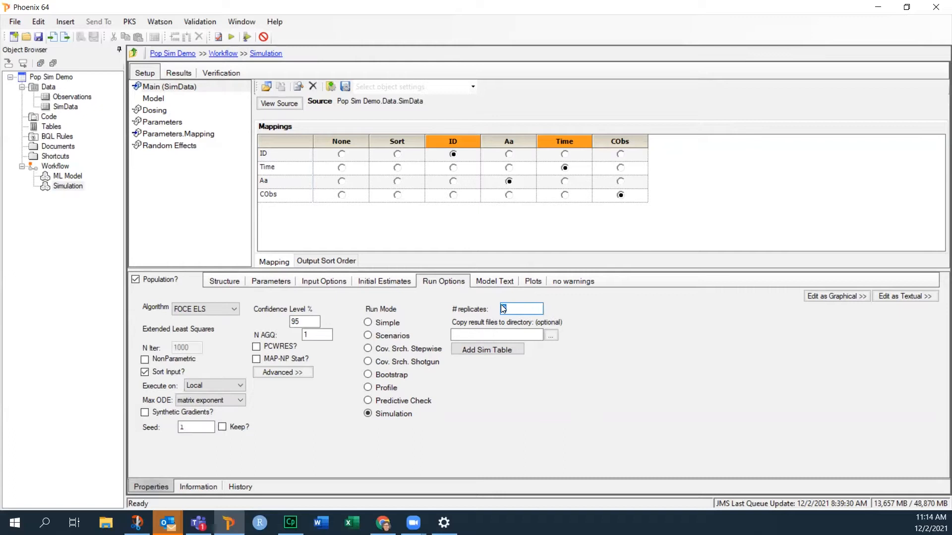
text(2)
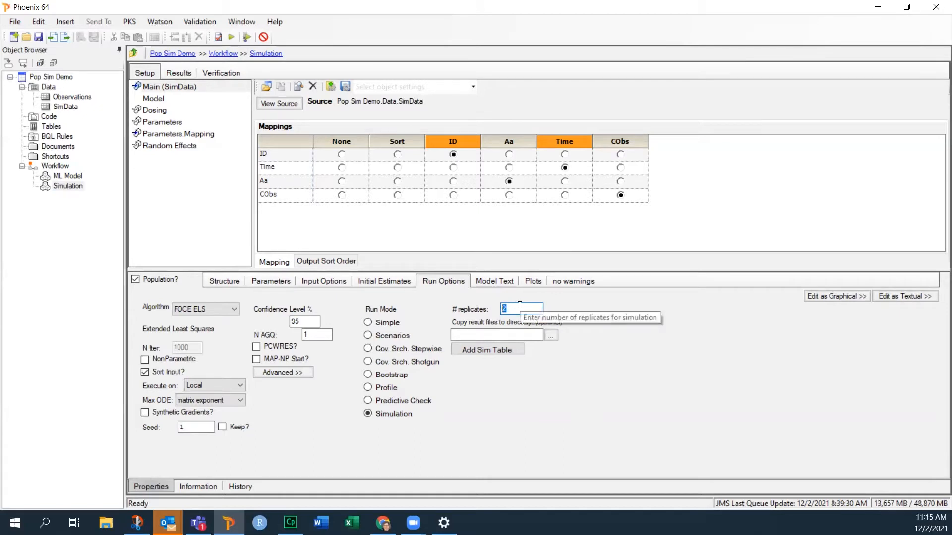
text(10)
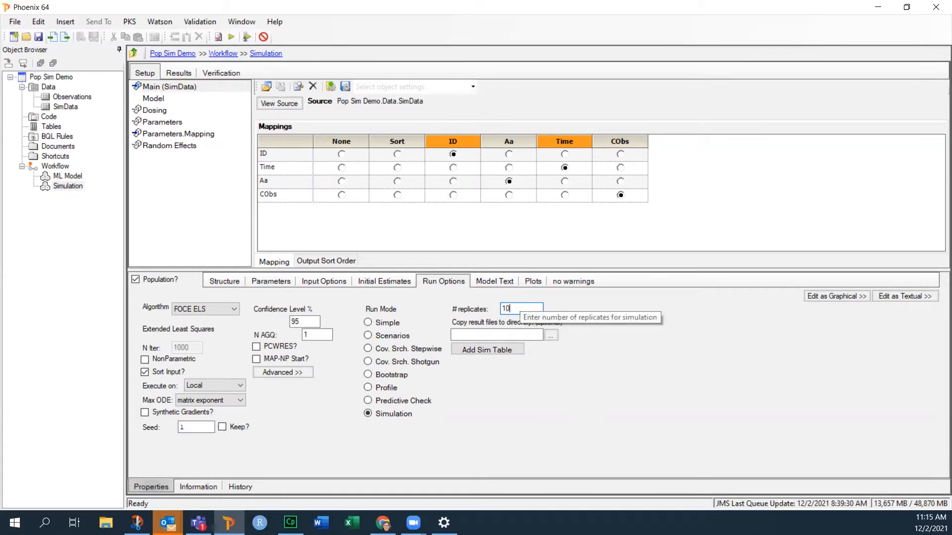
mouse_move(561, 390)
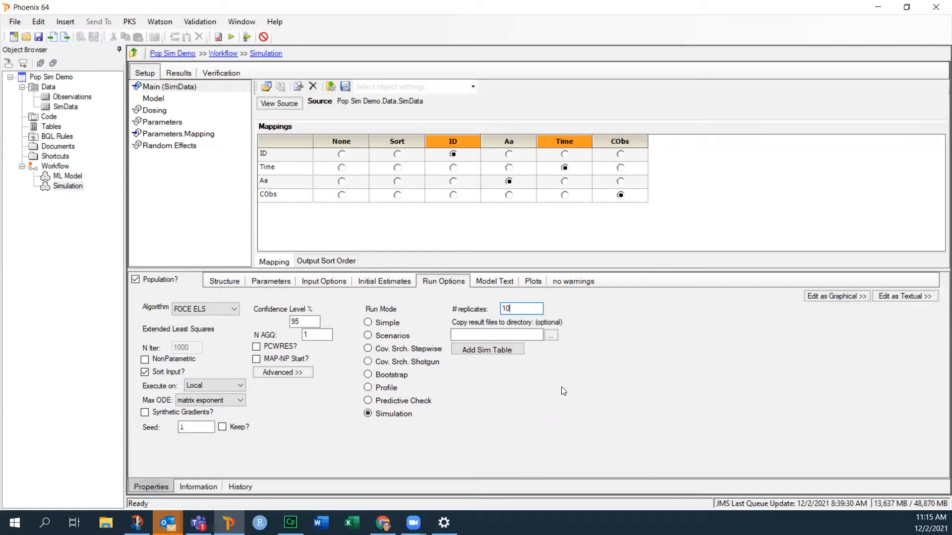
Recheck the random effects, model structure and structural parameters Ka, V, Cl
click(270, 281)
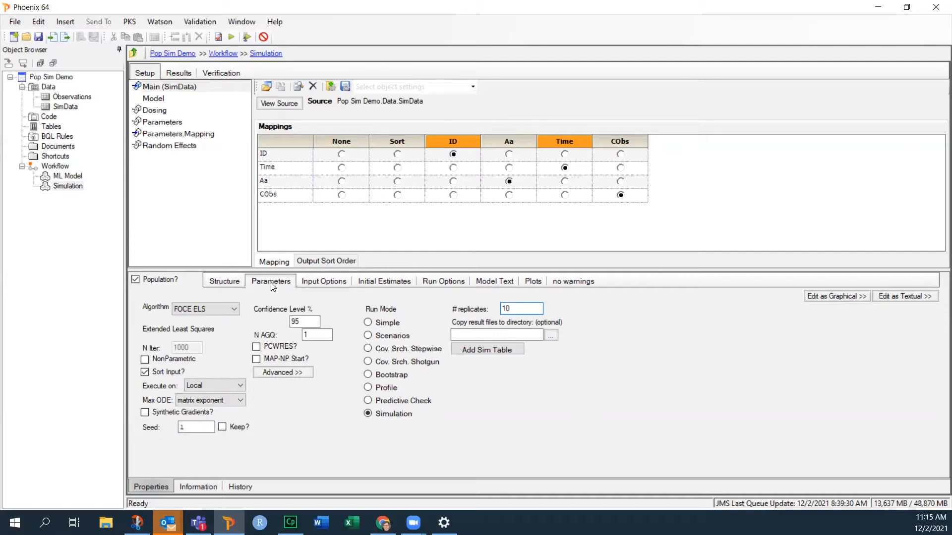
click(312, 299)
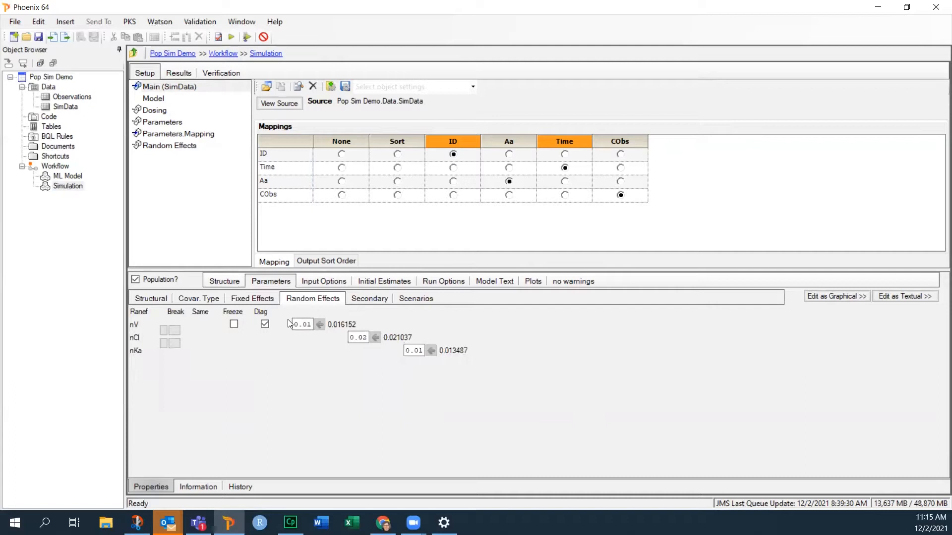
mouse_move(137, 329)
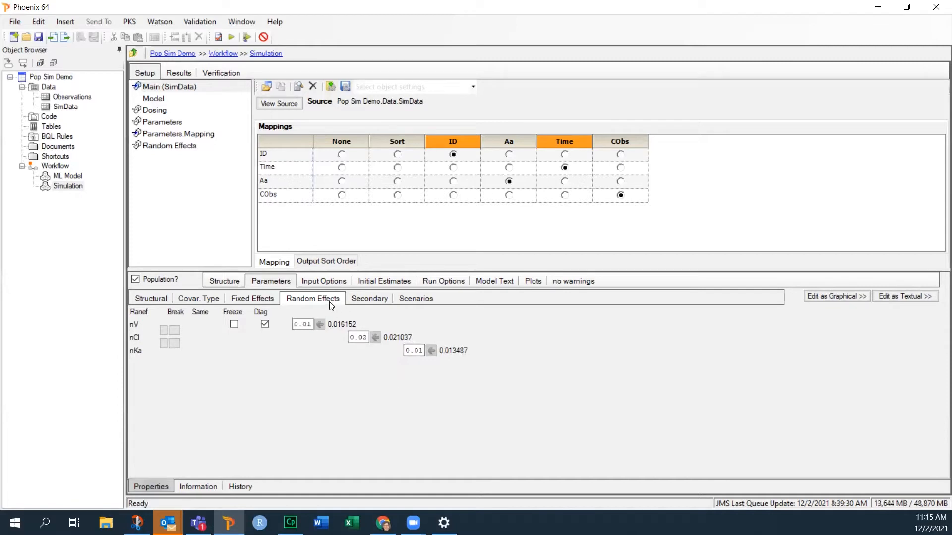
click(223, 281)
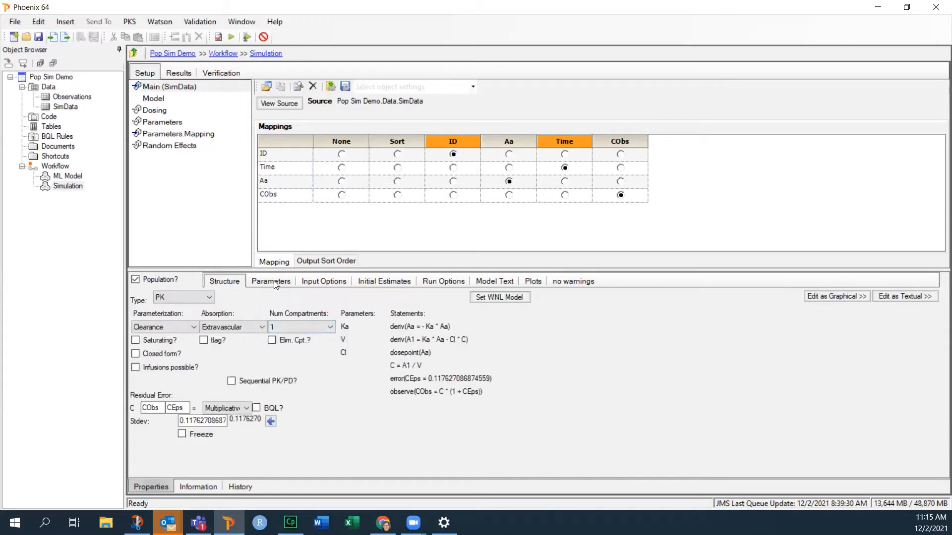
click(270, 281)
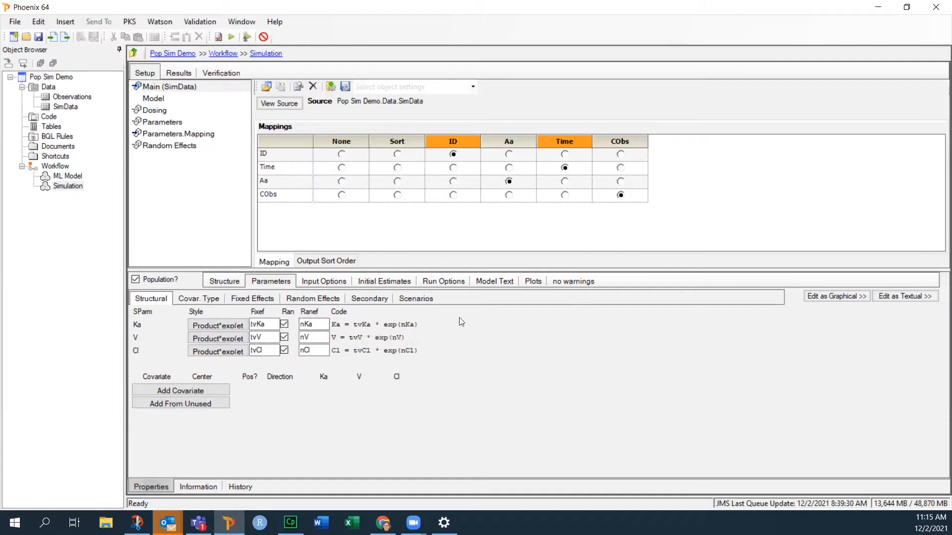
click(442, 280)
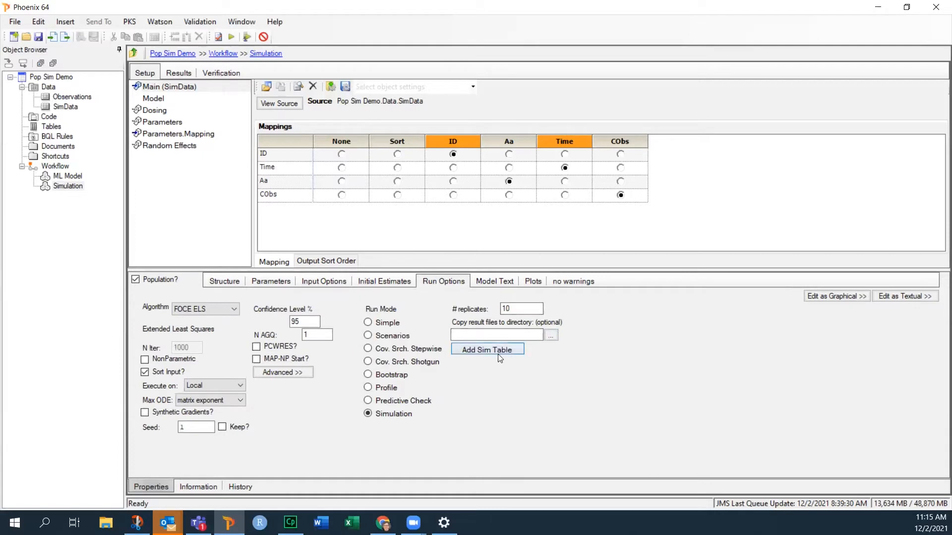
mouse_move(486, 349)
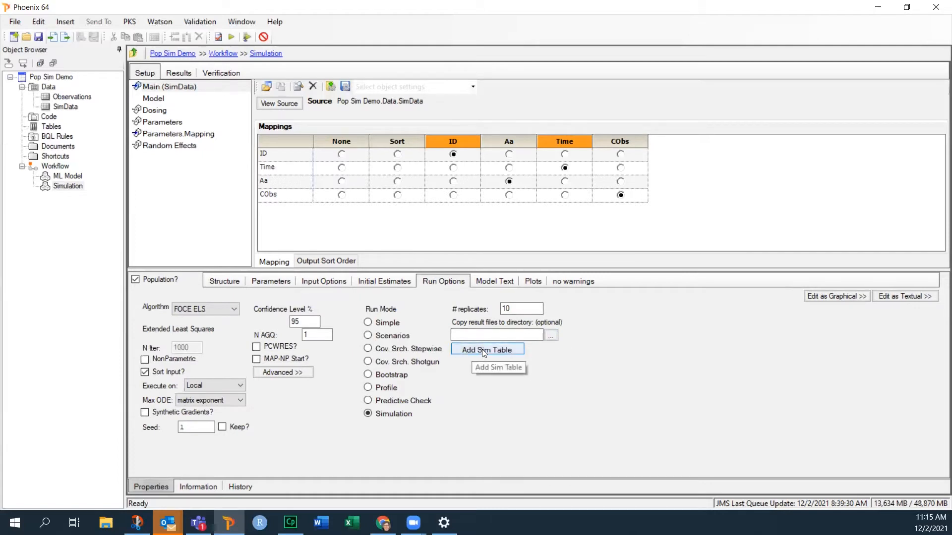
Add a simulation table with output times seq(0,24,0.5)
click(486, 350)
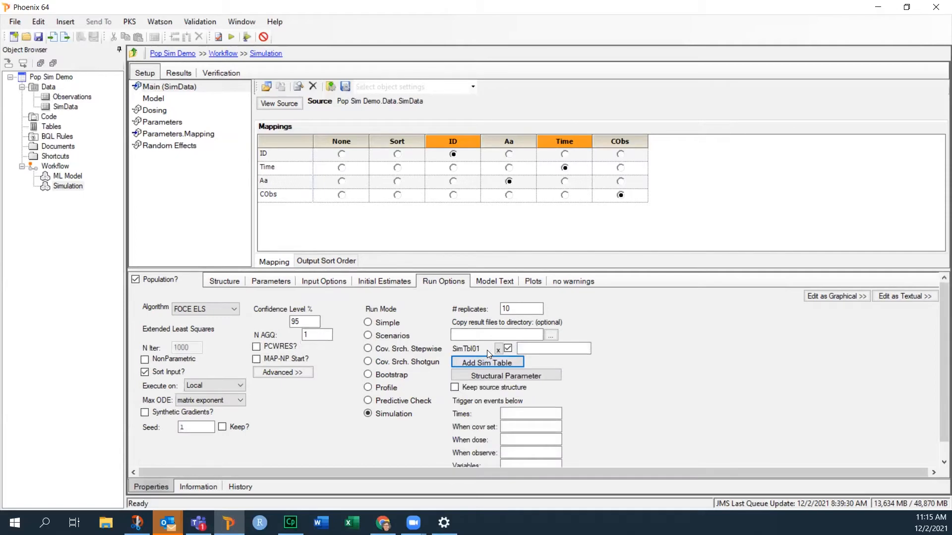
mouse_move(606, 382)
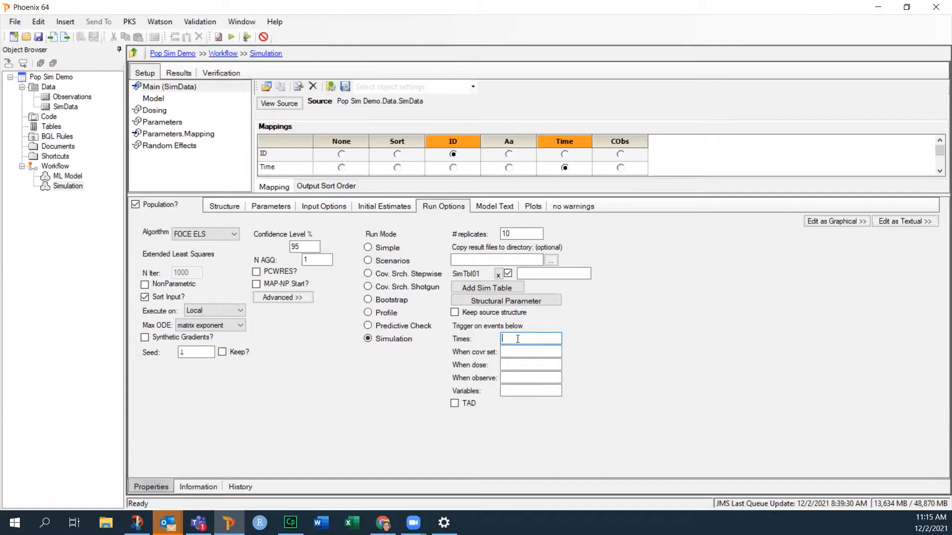
text(seq)
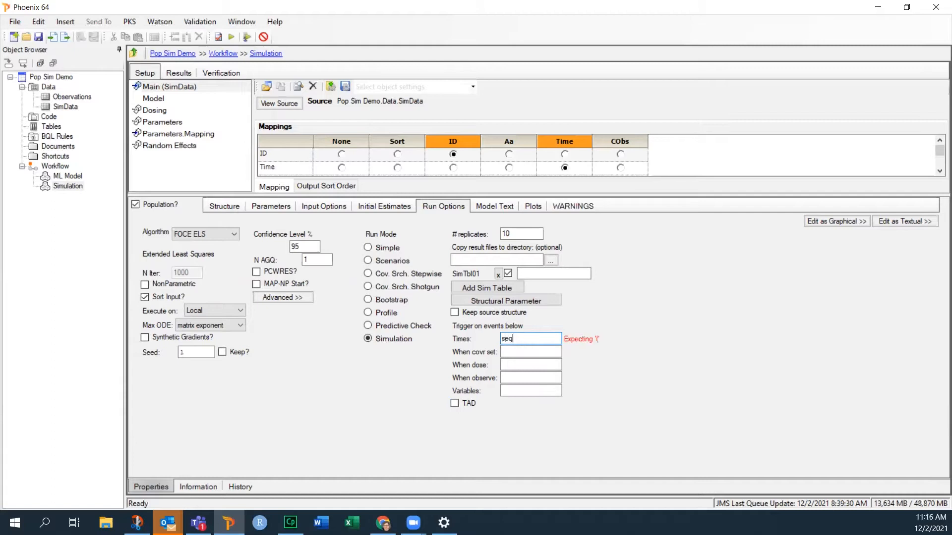
text(()
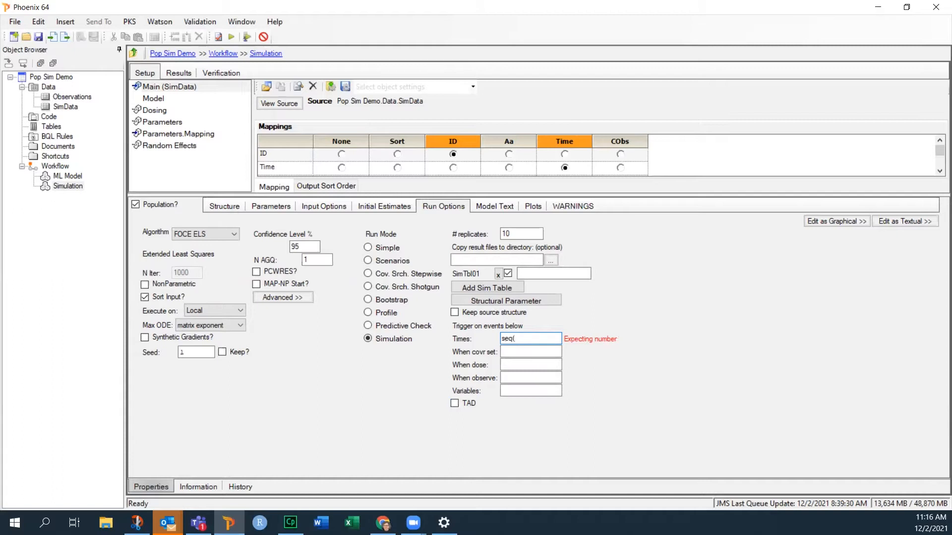
text(0)
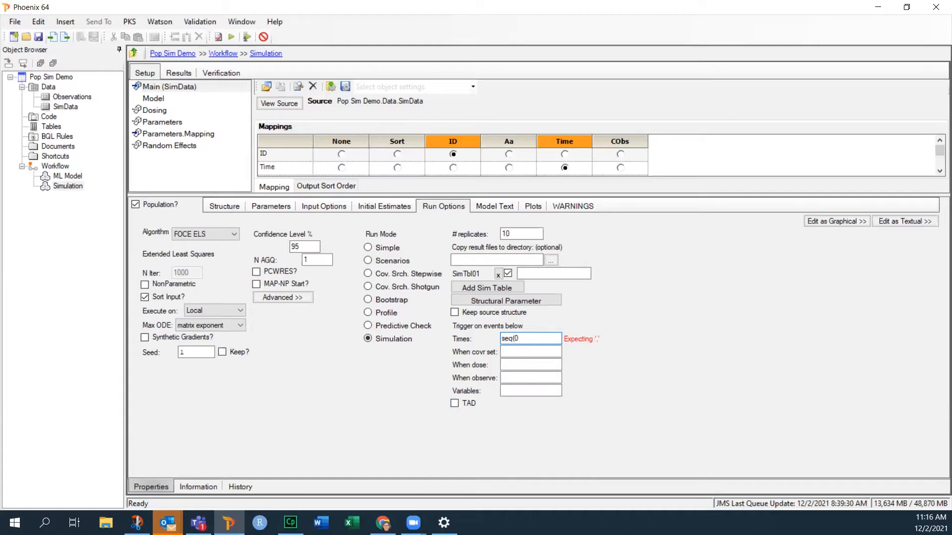
text(.24)
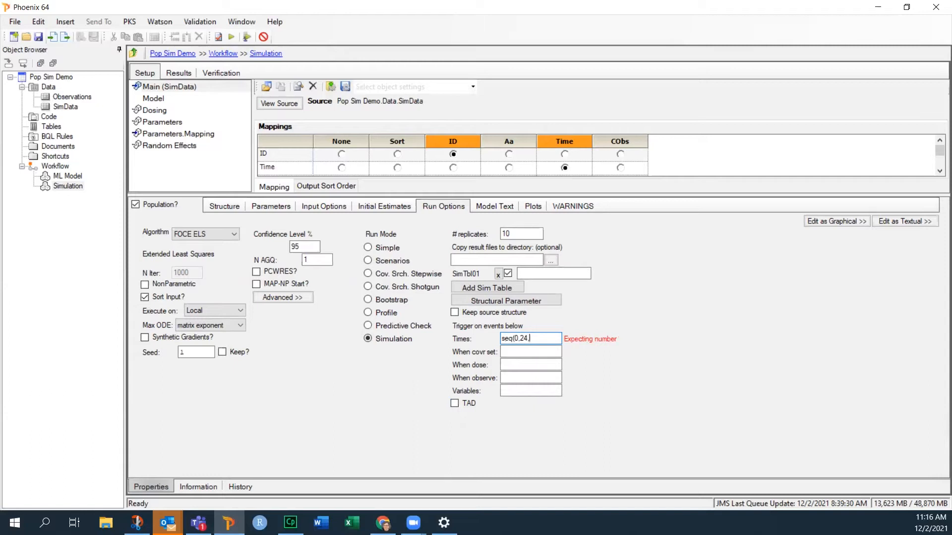
text(0.5)
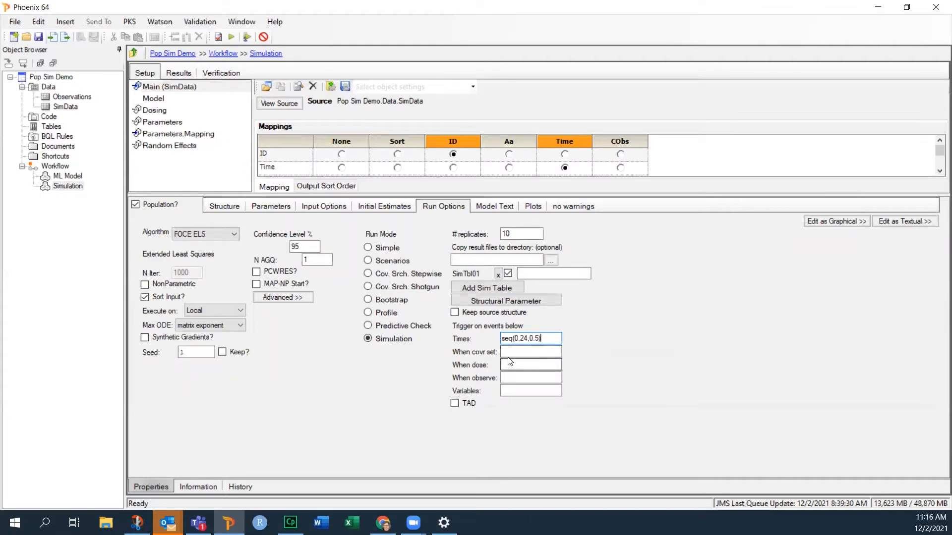
click(530, 364)
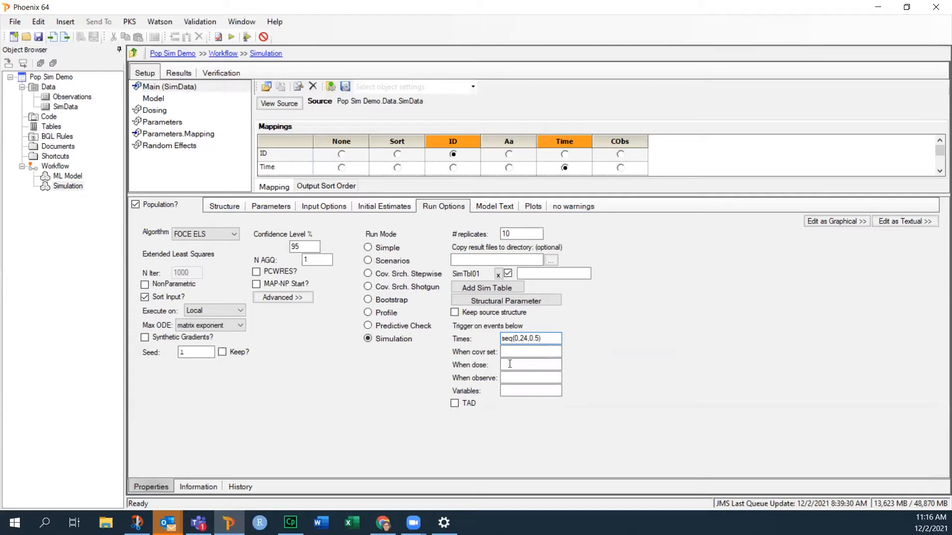
Set the dose trigger compartment to Aa and check variable names in the model diagram
click(529, 364)
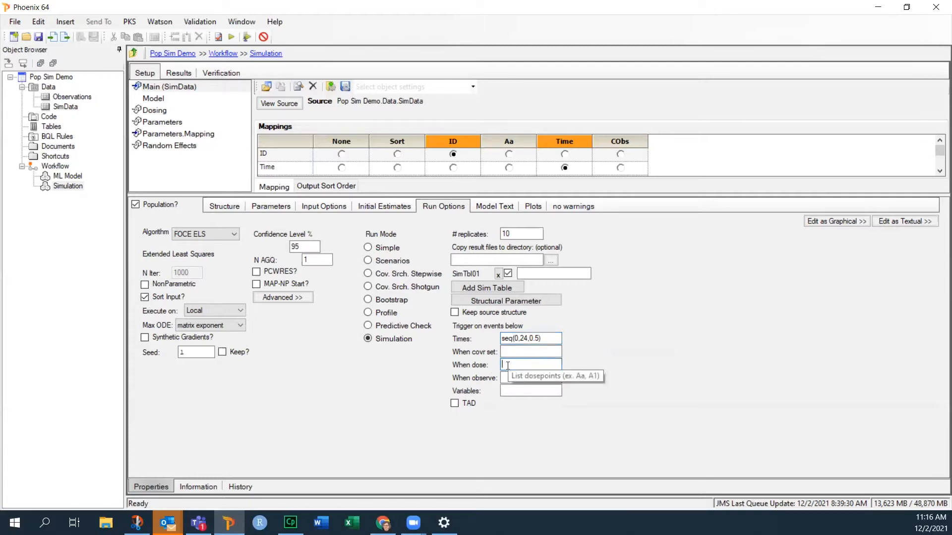
text(Aa)
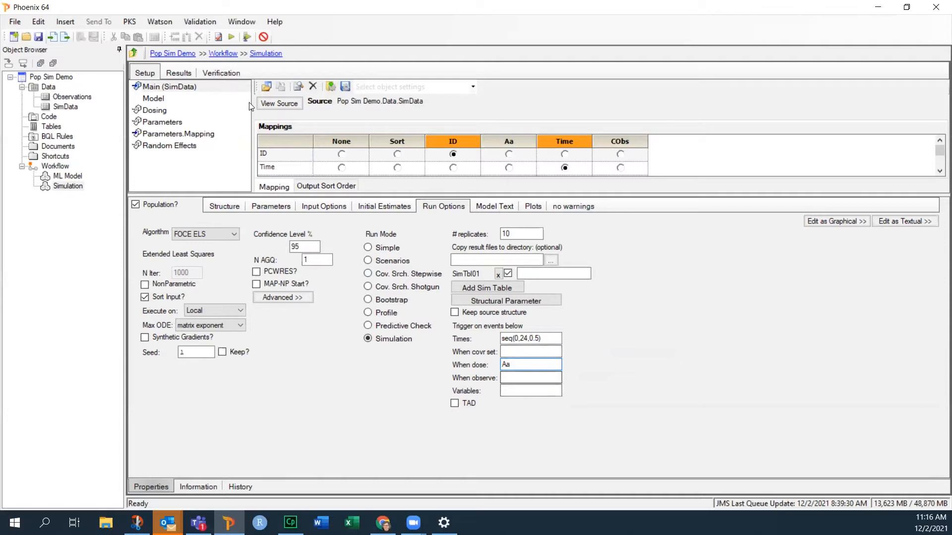
click(153, 98)
text(C)
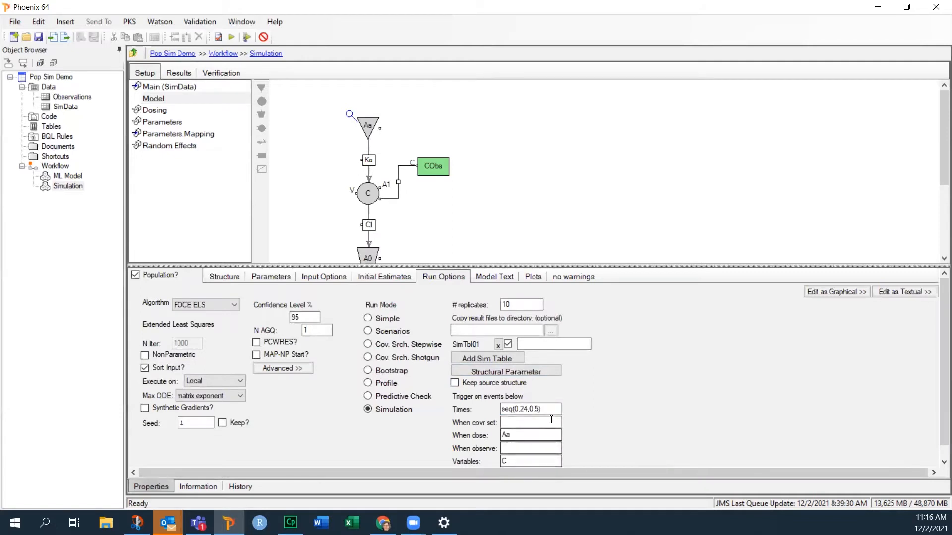
mouse_move(529, 448)
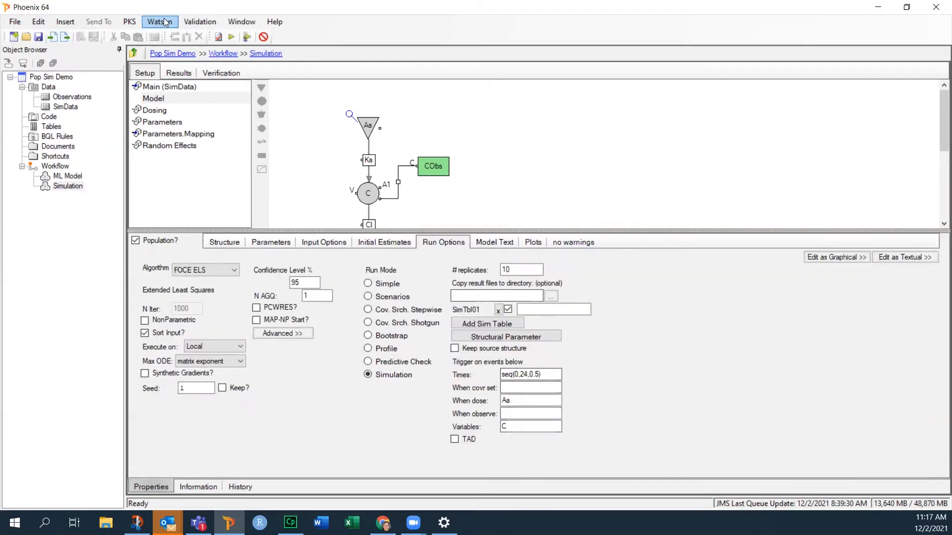
Execute the simulation and scroll through Simulation Table 01's C values across replicates and doses
click(231, 37)
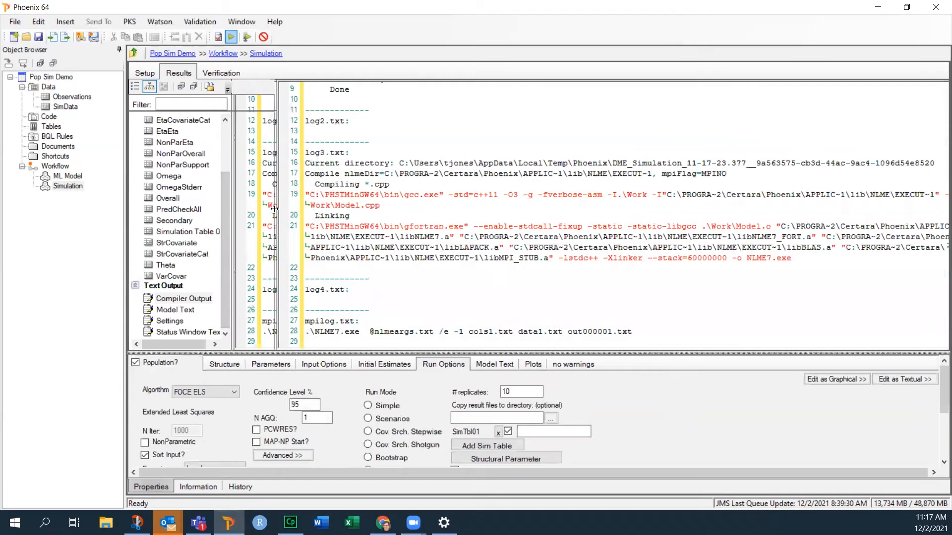
click(191, 242)
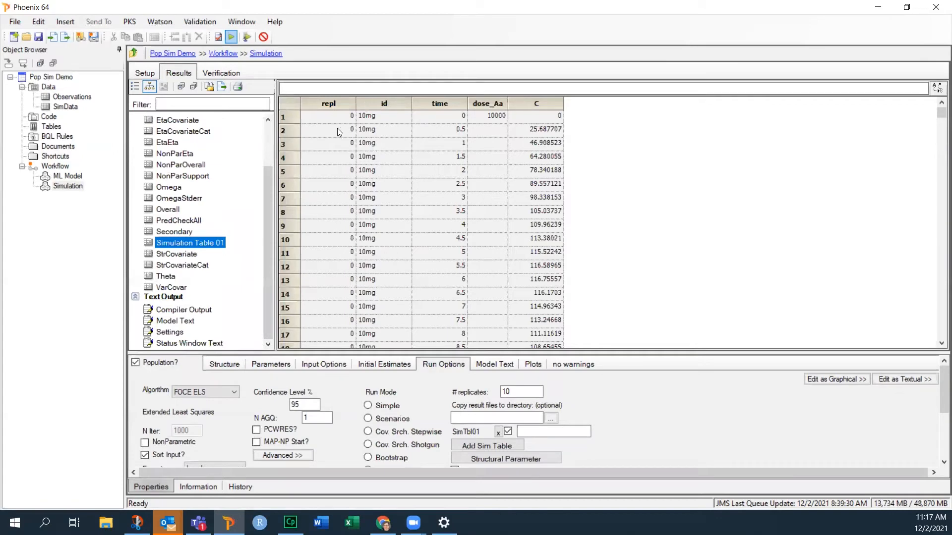
scroll(down, 3)
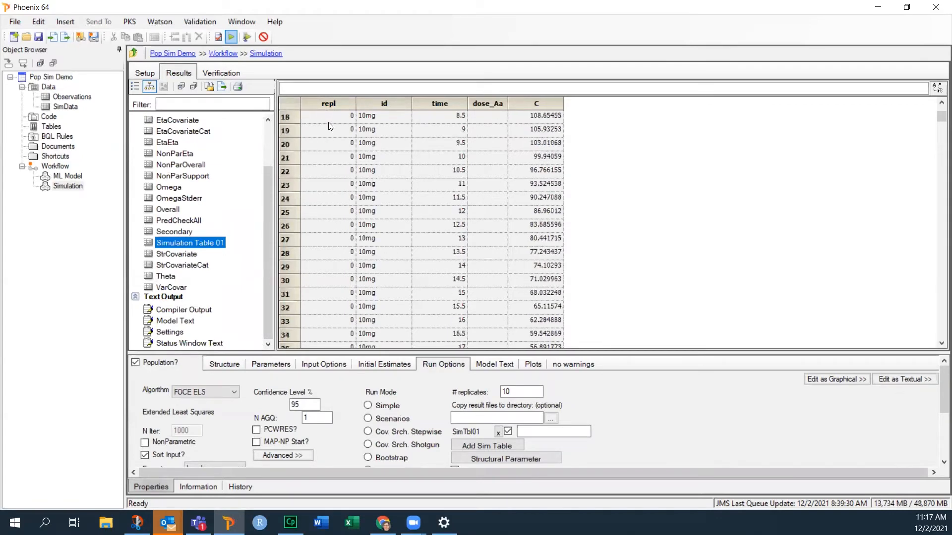
scroll(down, 3)
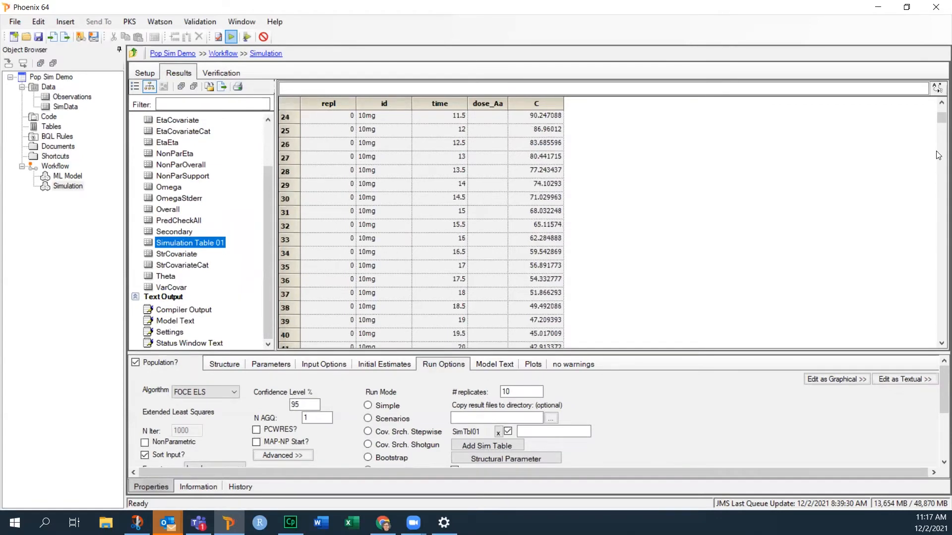
scroll(up, 3)
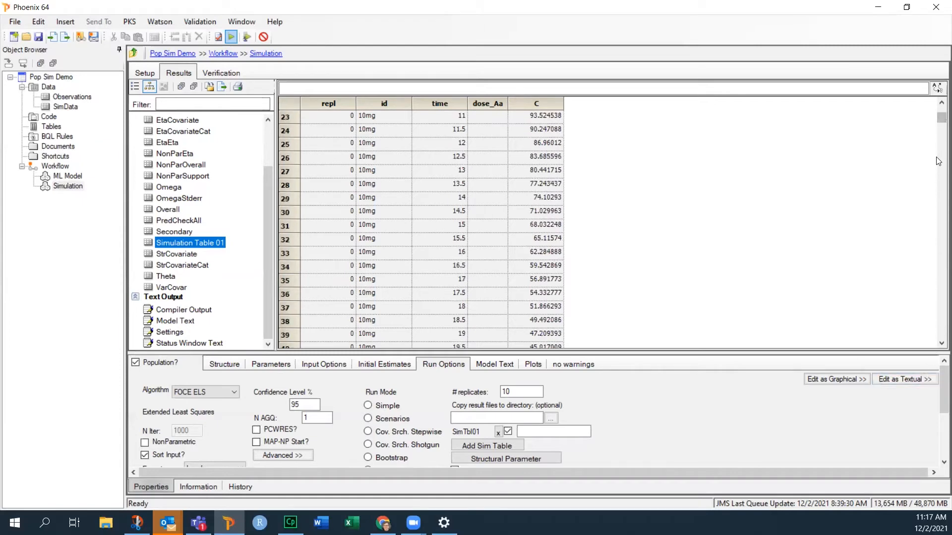
scroll(down, 3)
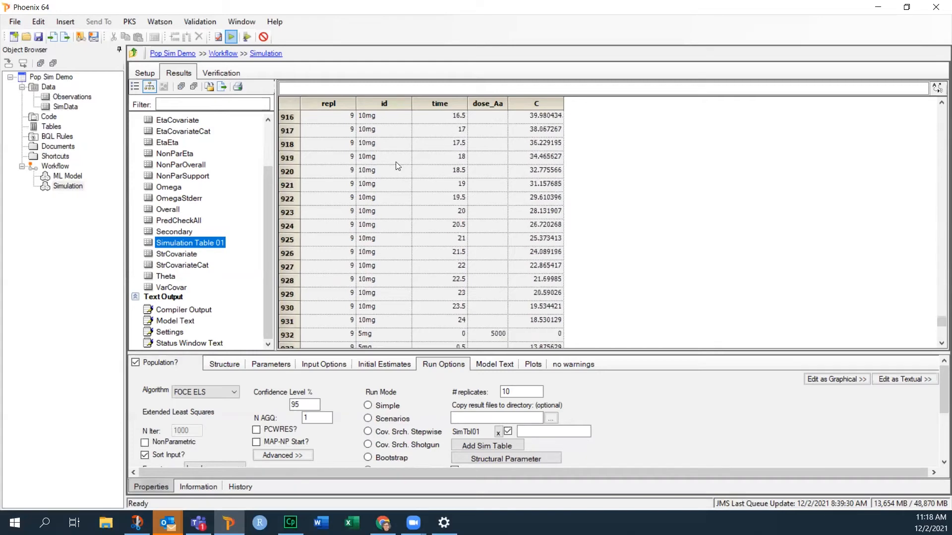
scroll(down, 3)
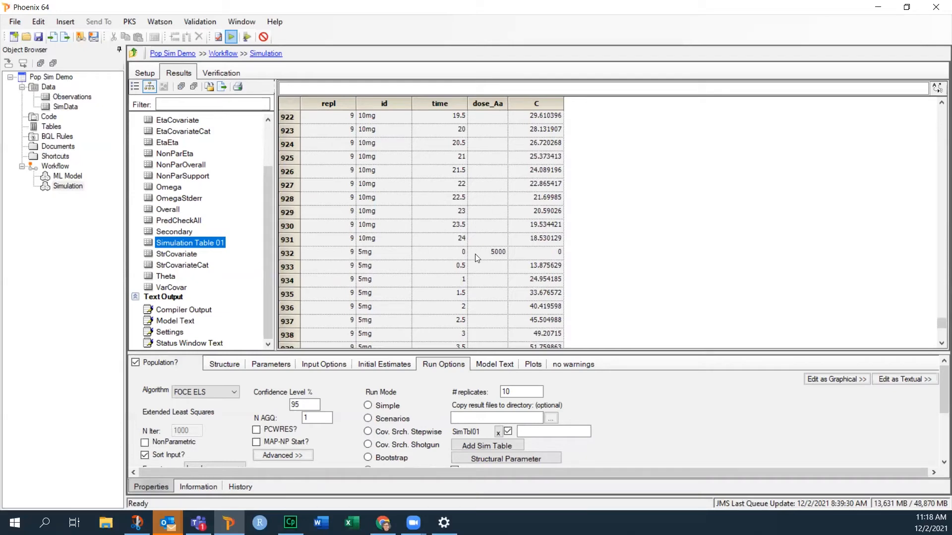
scroll(up, 3)
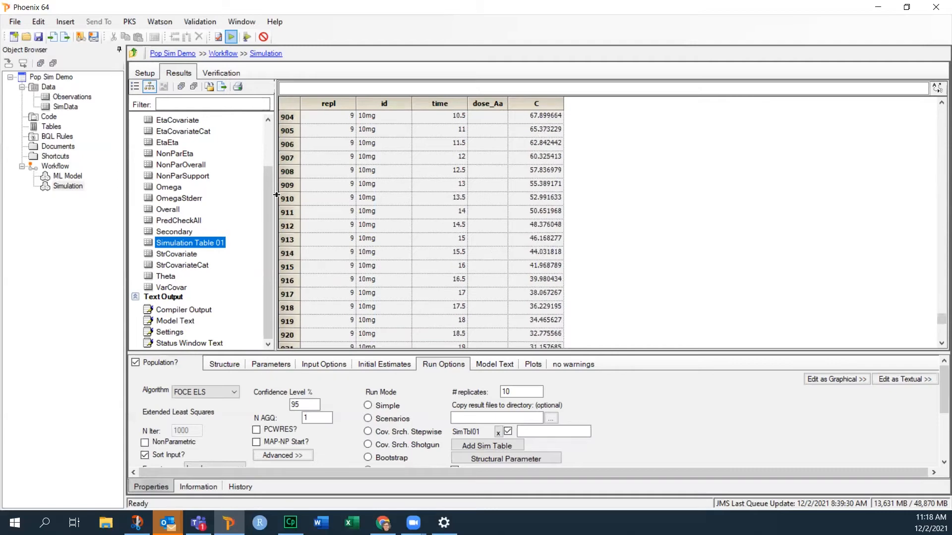
Send Simulation Table 01 to an XY Plot with time on X, C on Y, id as lattice column, repl as group
right_click(191, 242)
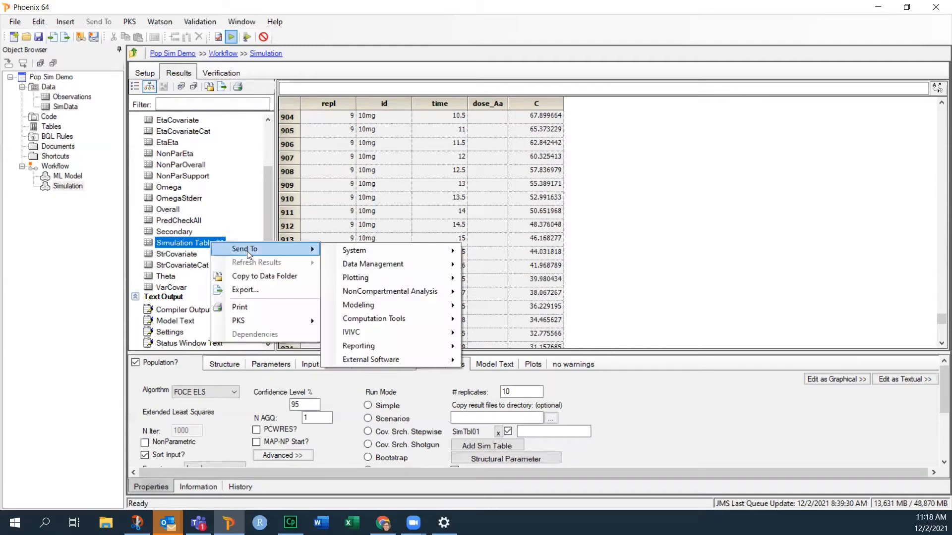
mouse_move(357, 304)
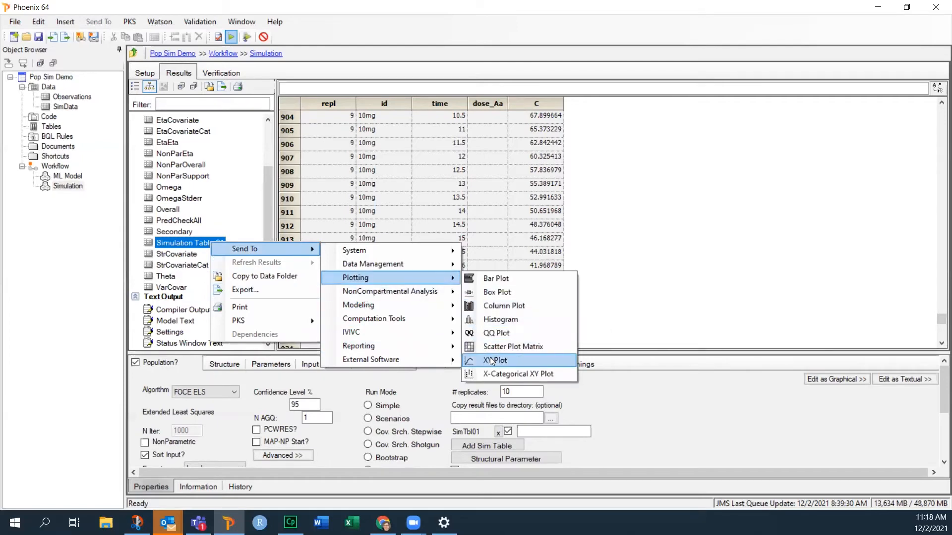
click(496, 360)
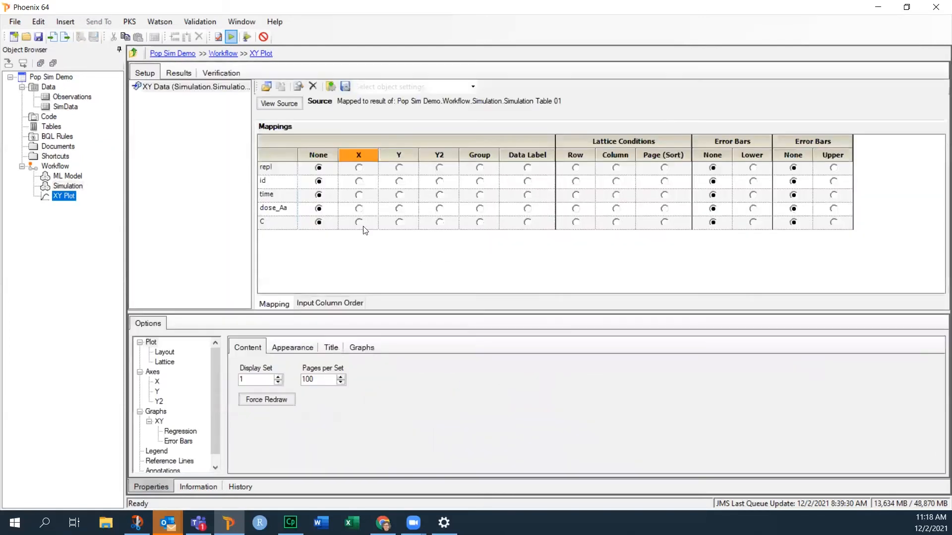
click(358, 194)
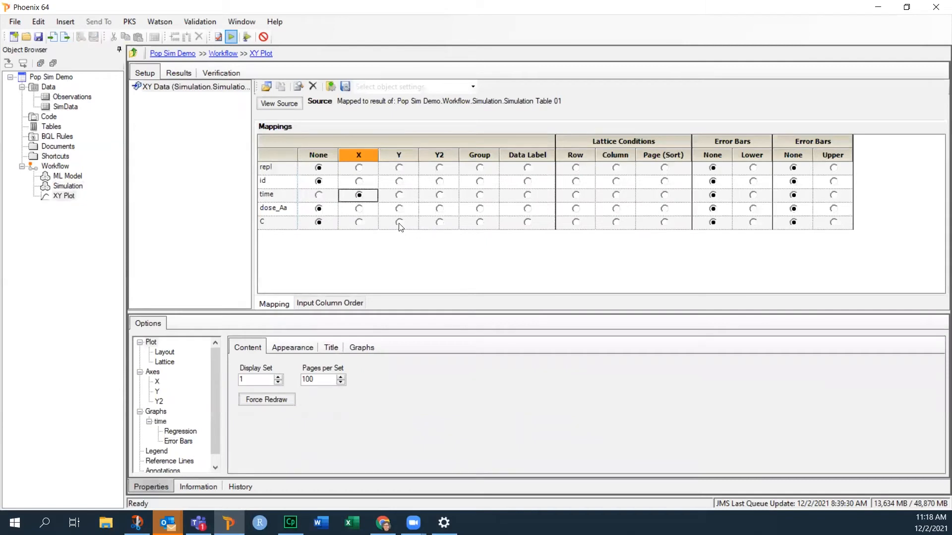
click(399, 222)
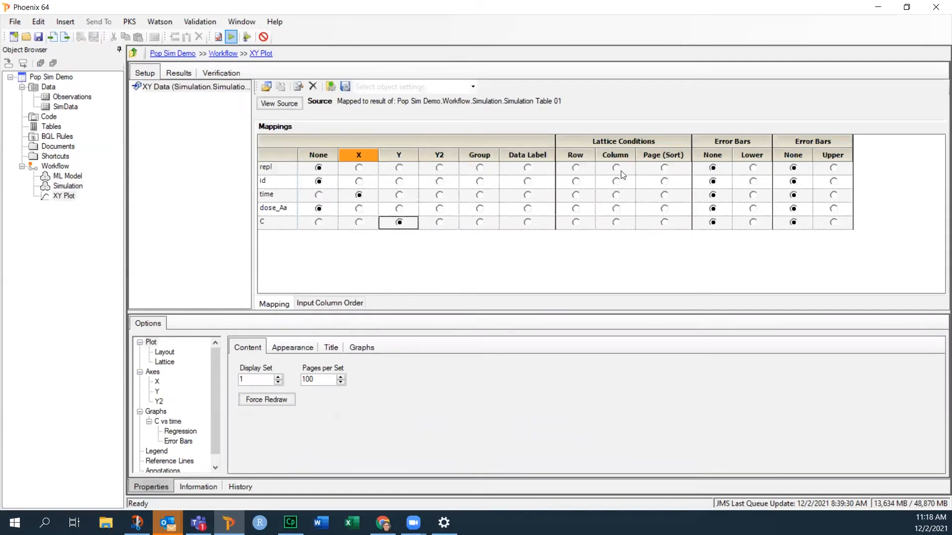
click(614, 180)
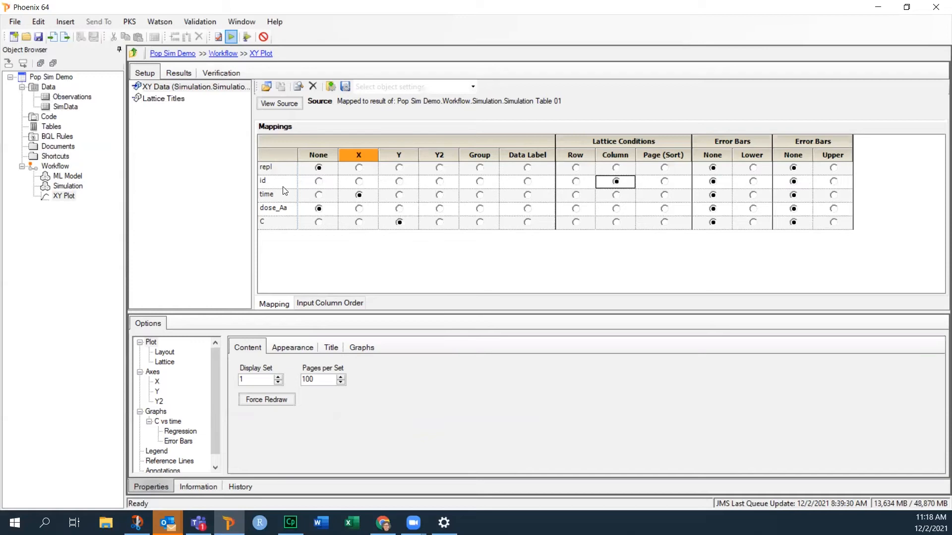
mouse_move(506, 174)
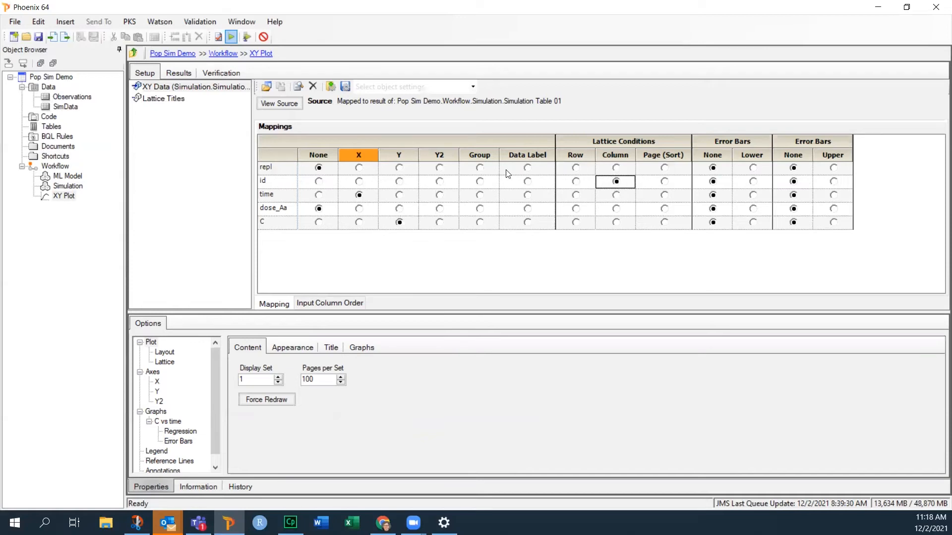
click(478, 167)
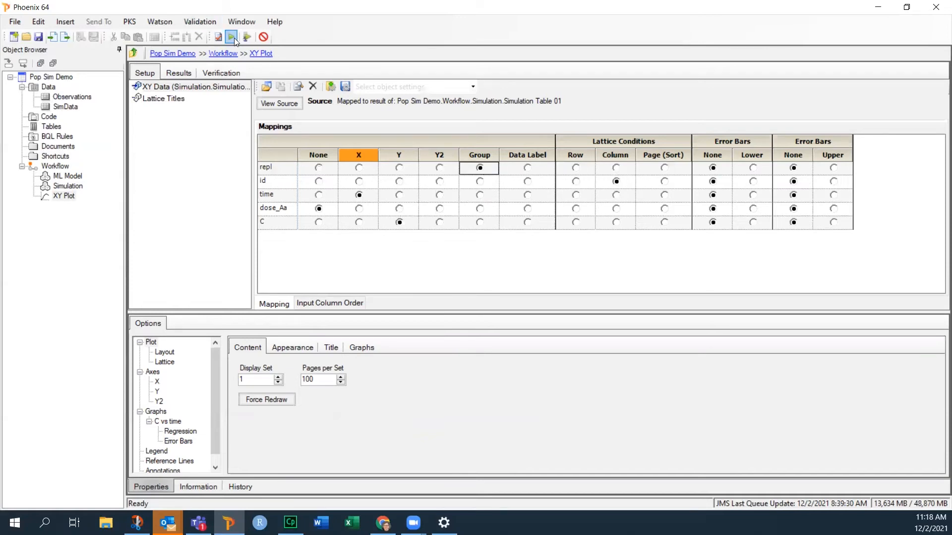
Execute the XY plot and show the C-versus-time curves as lines without markers
click(231, 37)
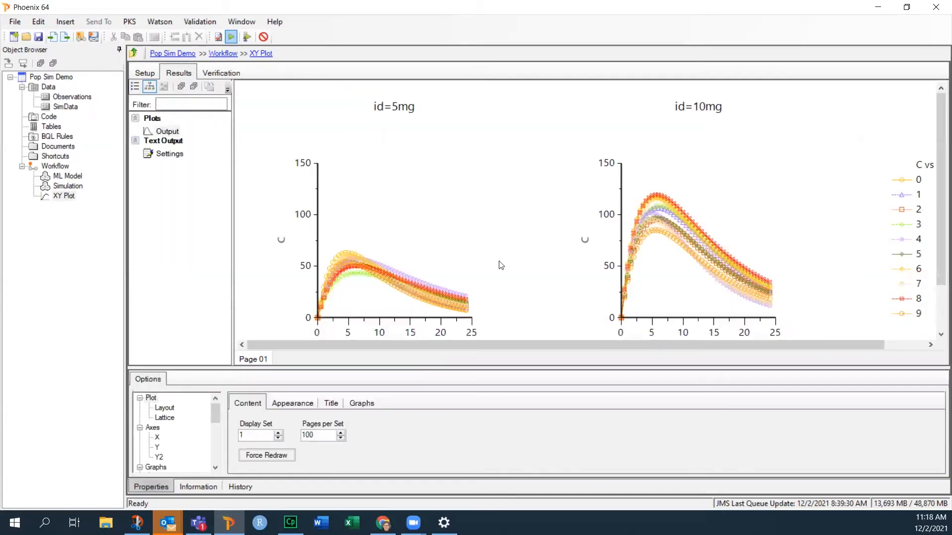
mouse_move(185, 369)
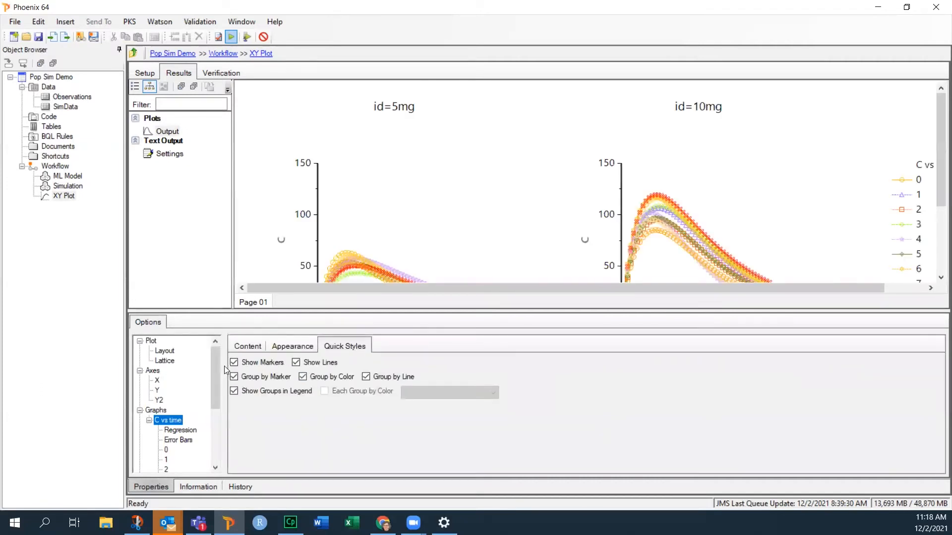
click(234, 363)
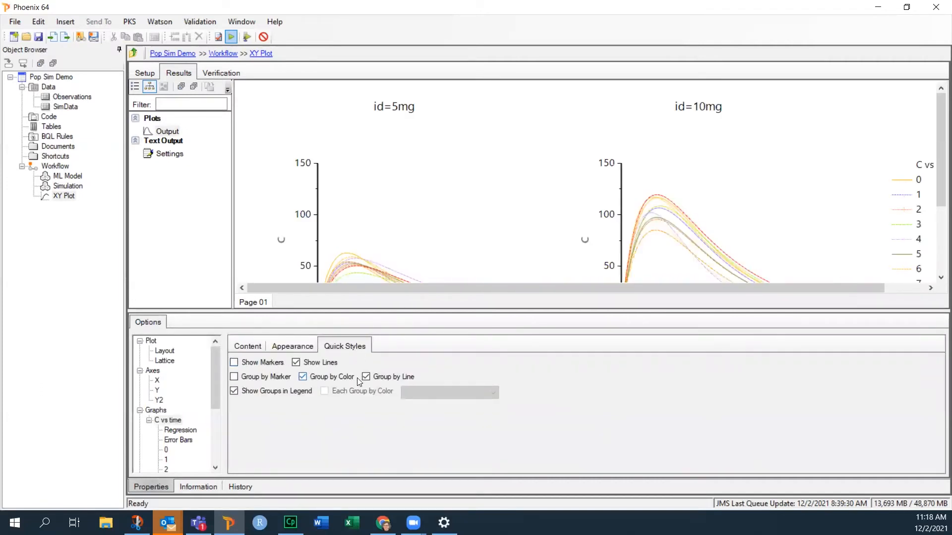
click(366, 377)
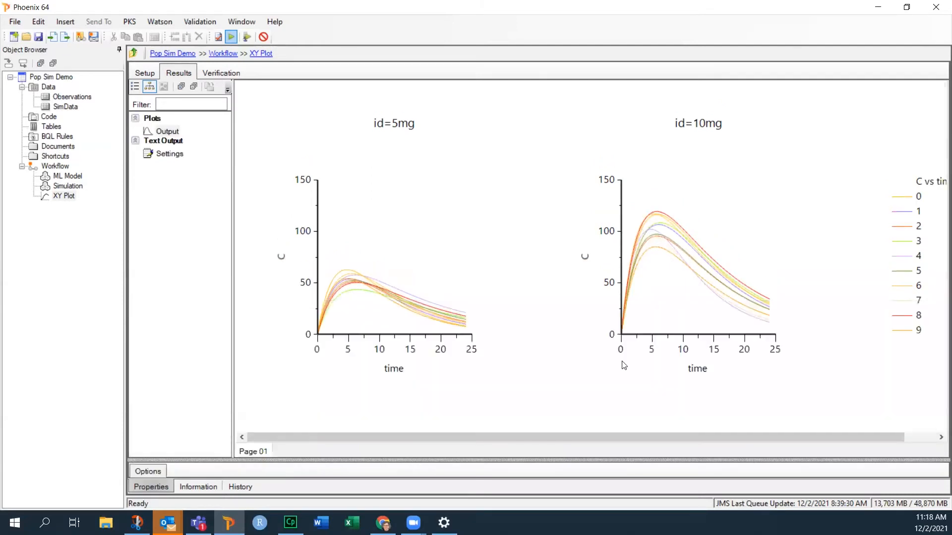
mouse_move(512, 363)
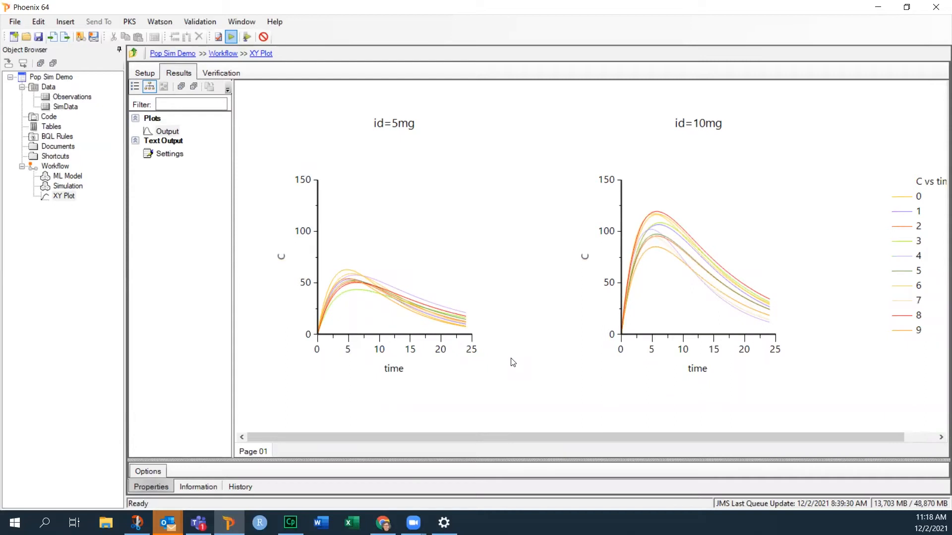
mouse_move(686, 309)
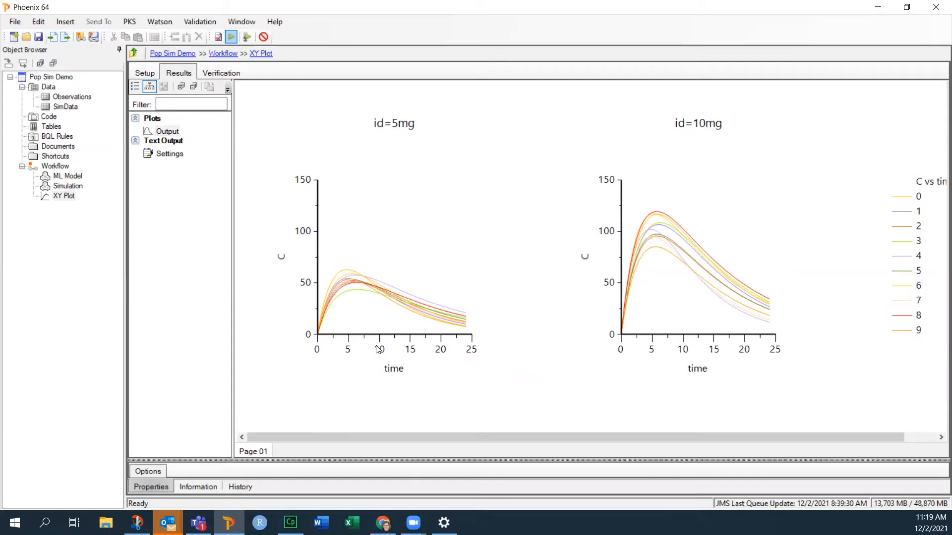
mouse_move(329, 339)
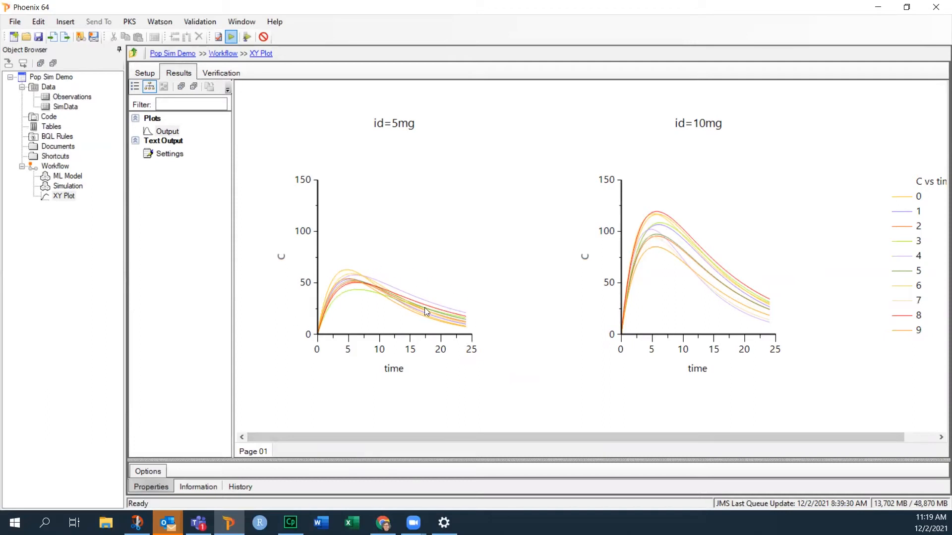
mouse_move(435, 295)
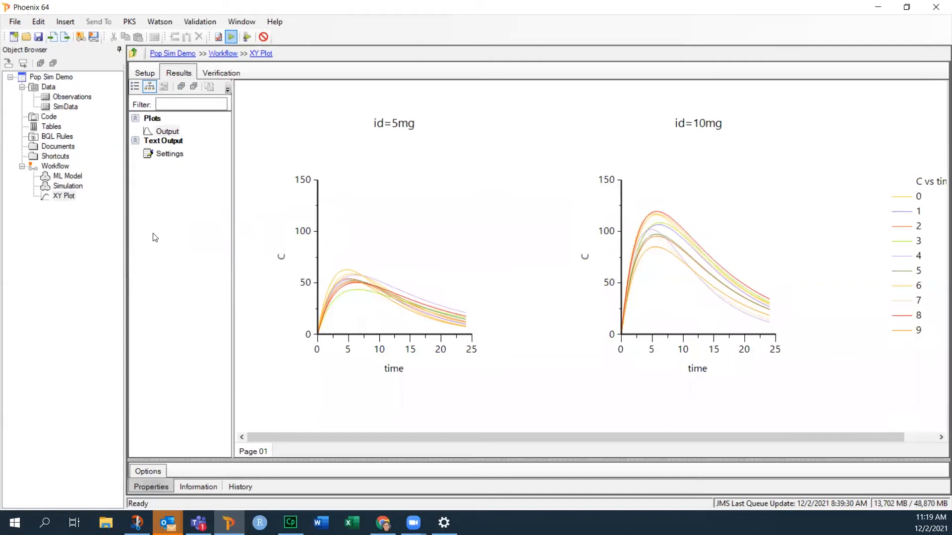
mouse_move(54, 195)
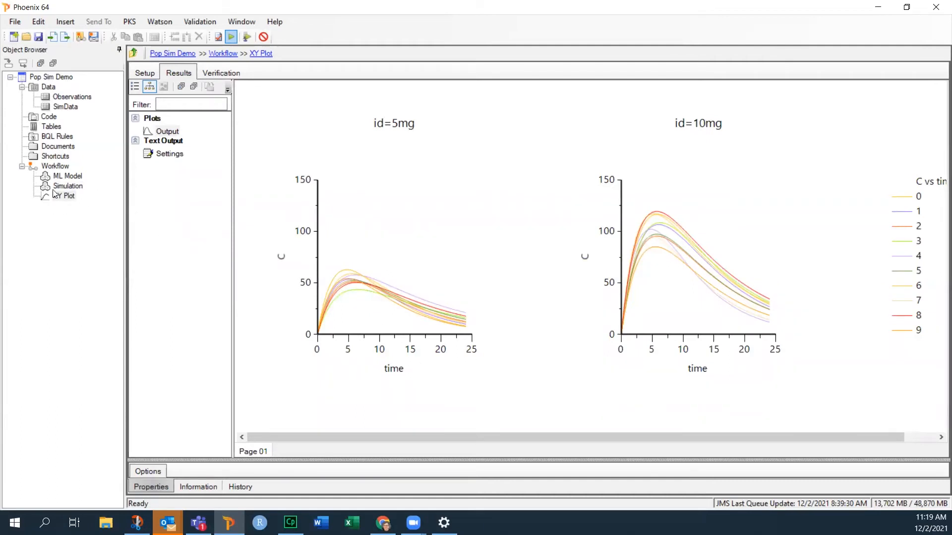
Add a second simulation table in the Simulation object's Run Options
click(67, 185)
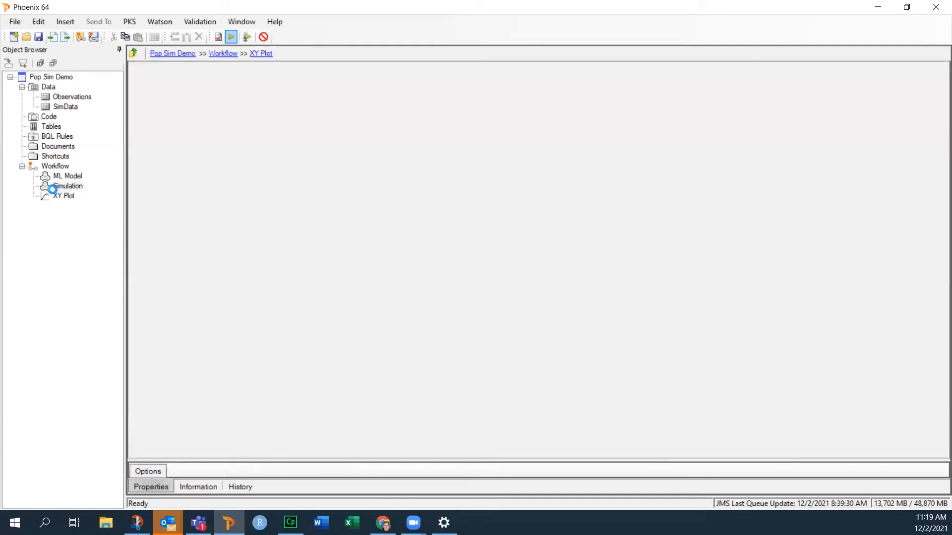
click(68, 185)
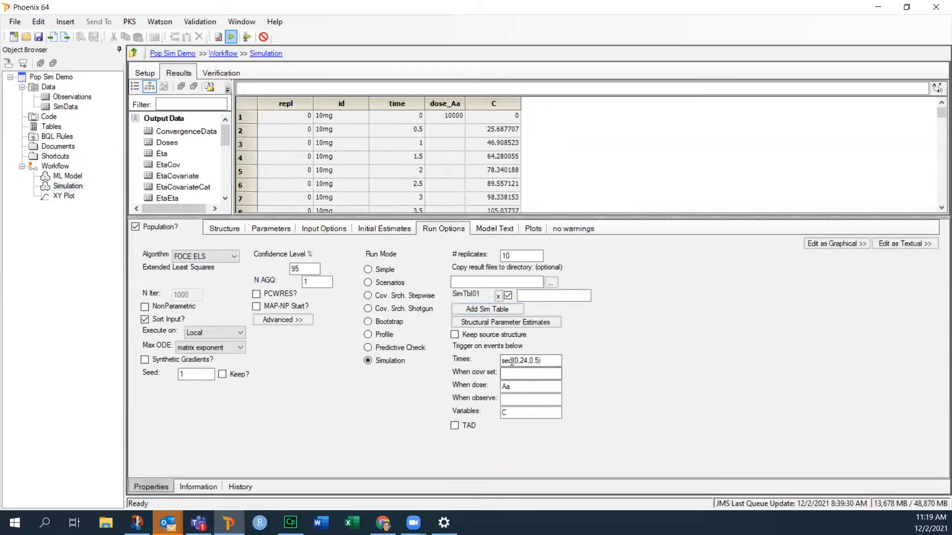
click(526, 361)
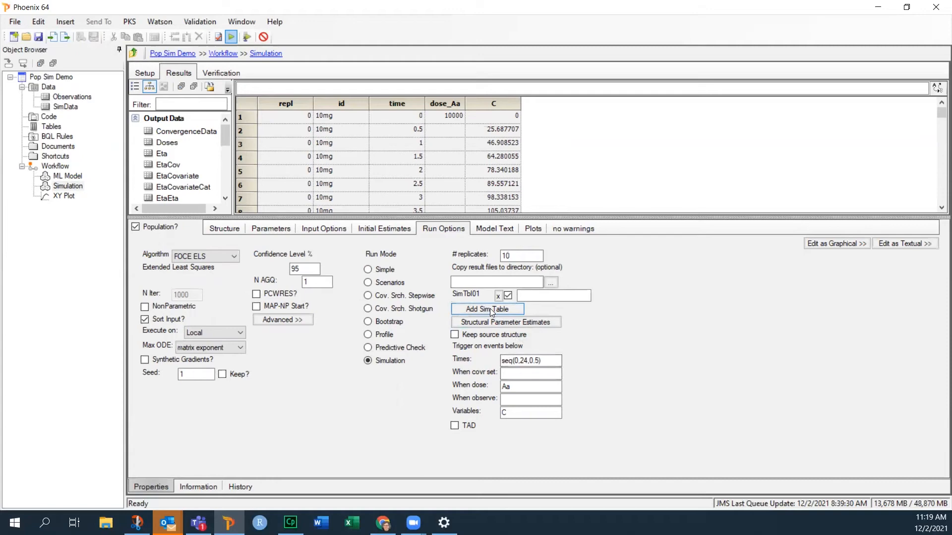
mouse_move(485, 310)
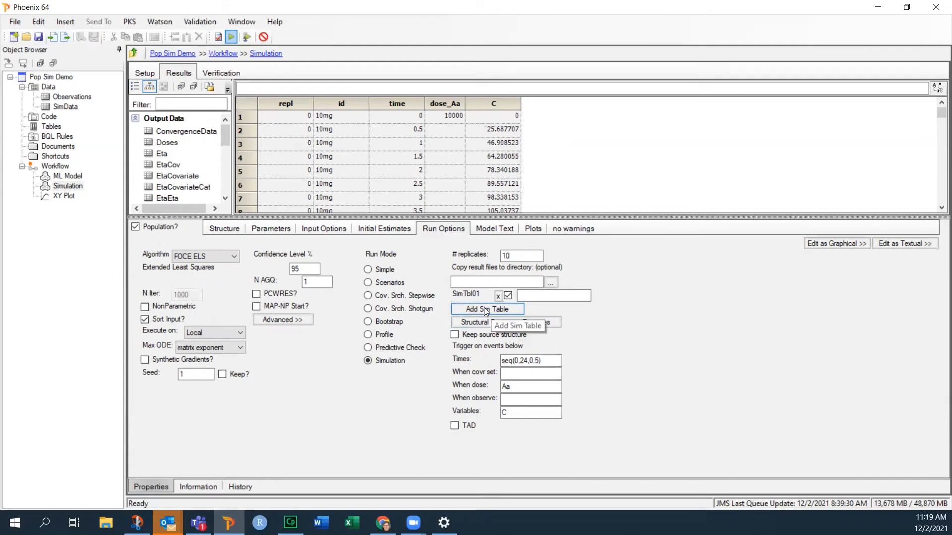
click(485, 309)
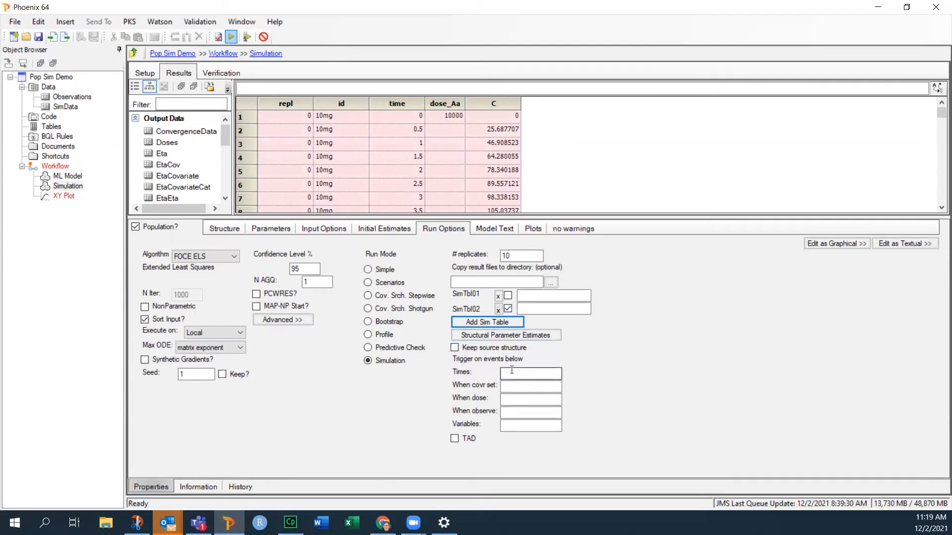
Enter sampling times 1,2,4,8,16,24 for the new simulation table
click(530, 372)
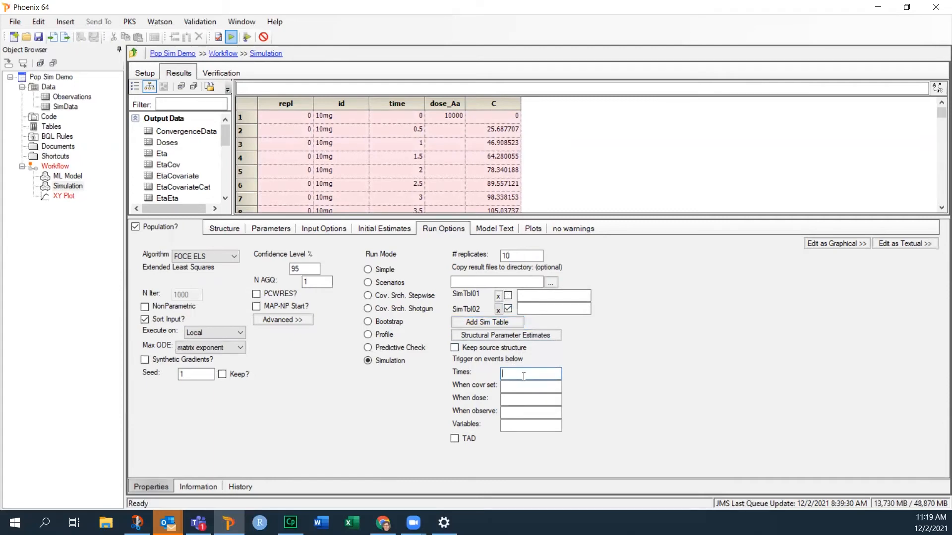
text(1,2,4,)
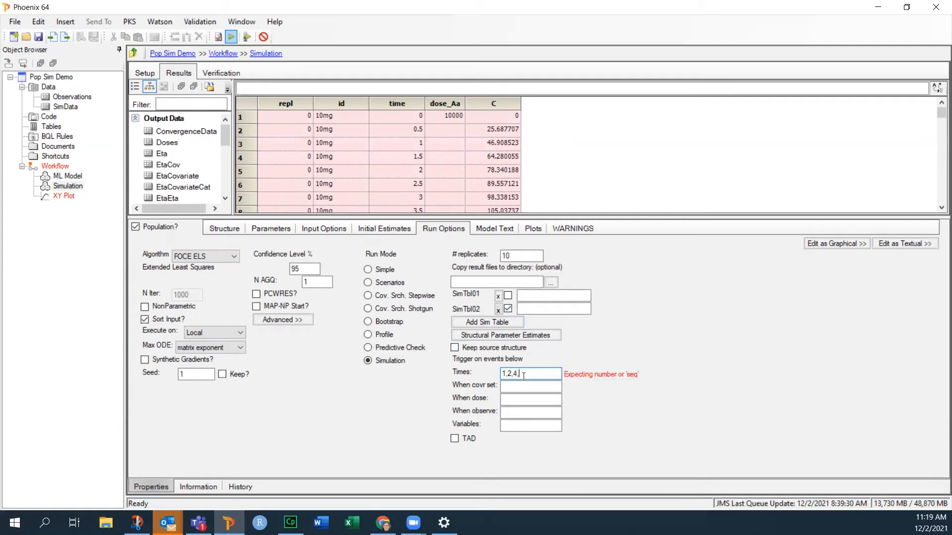
text(8)
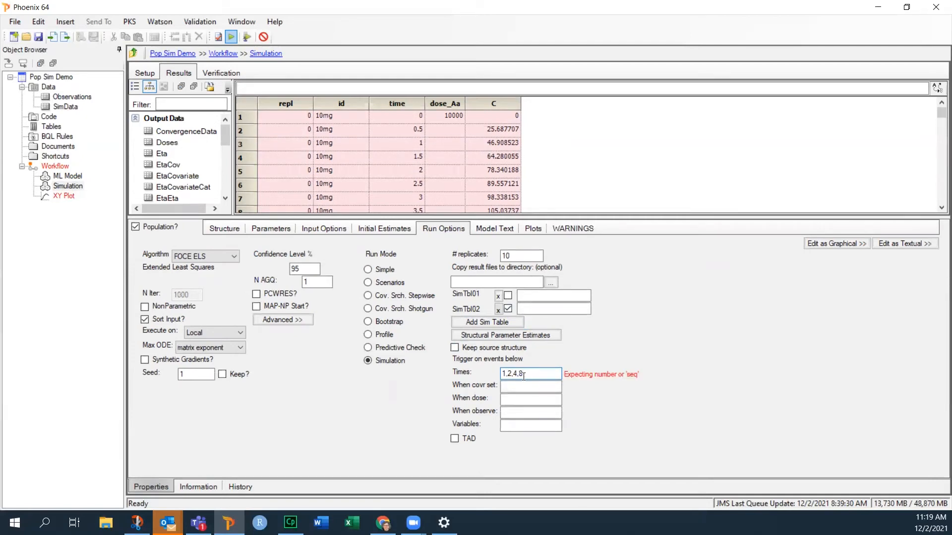
text(16,)
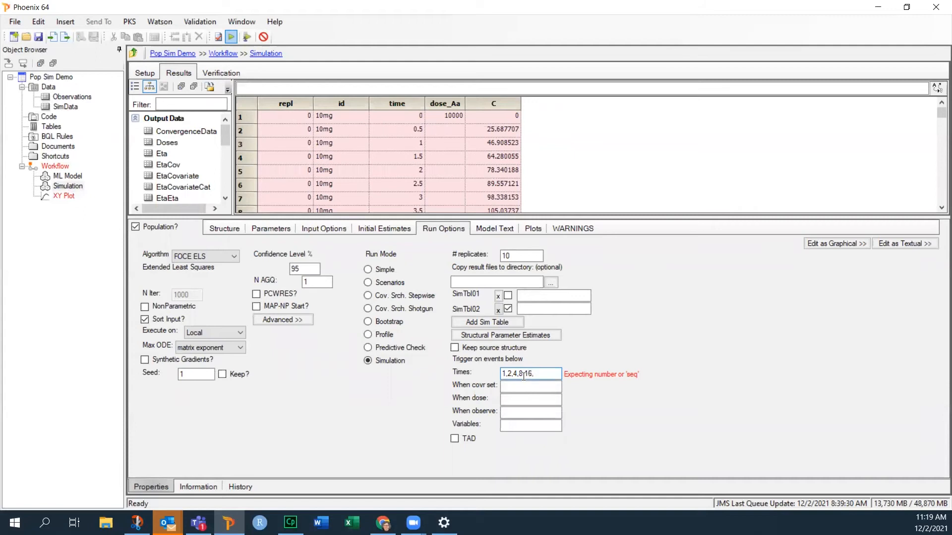
text(24)
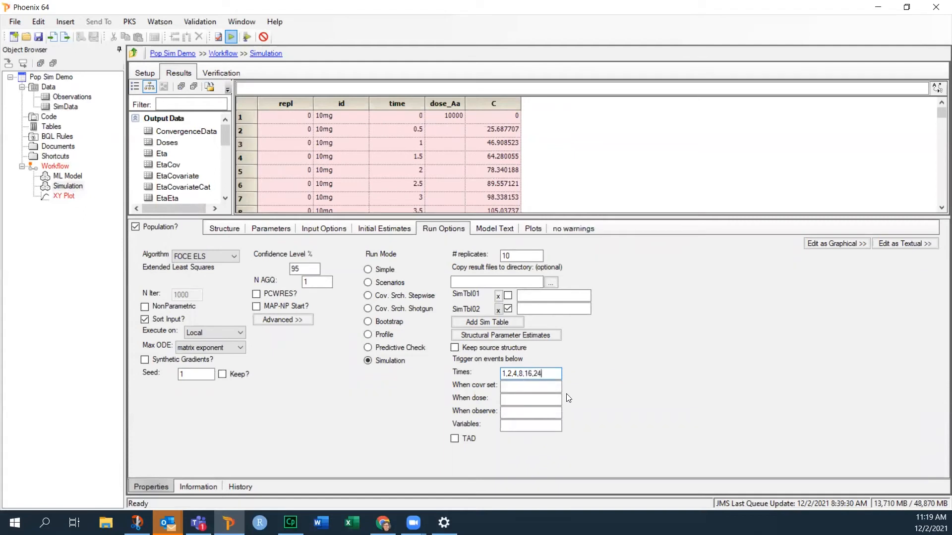
click(529, 425)
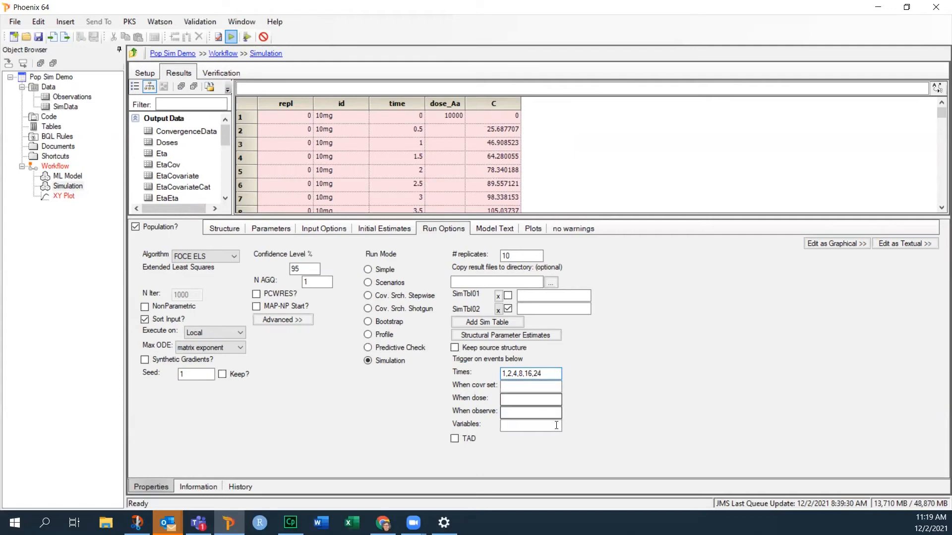
Set the dose trigger to Aa and the recorded variable to CObs
click(529, 398)
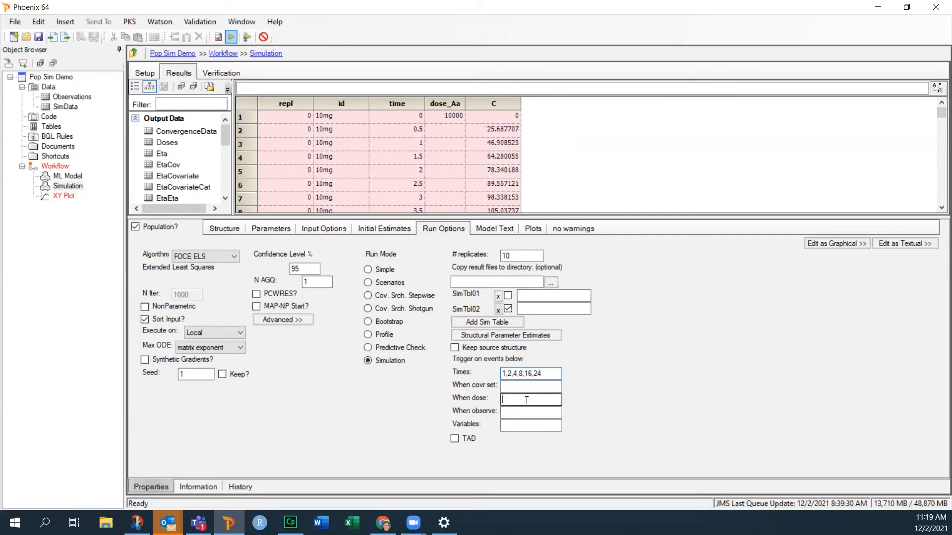
text(Aa)
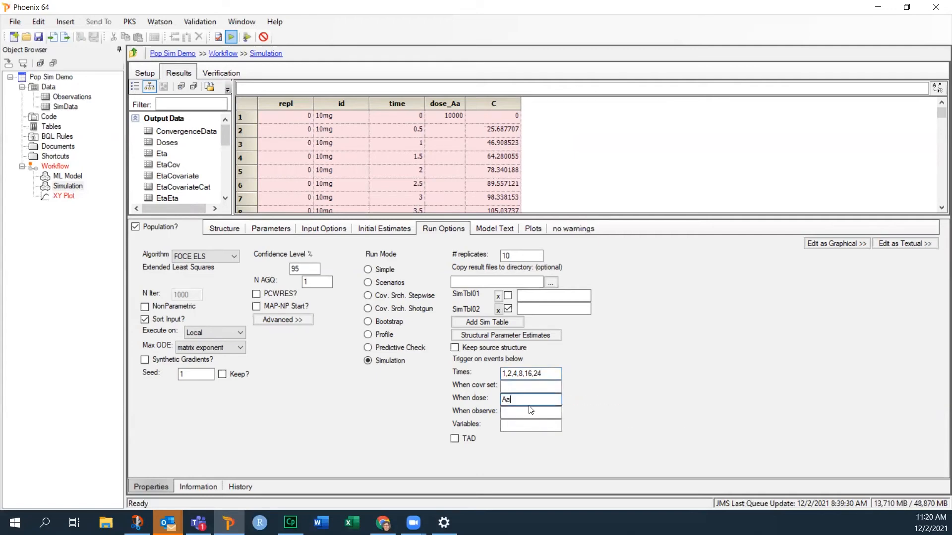
click(529, 411)
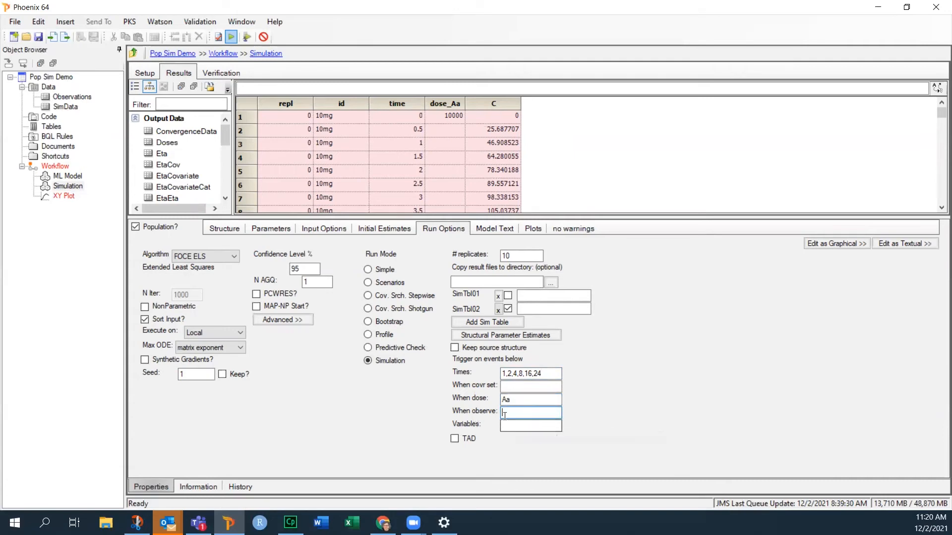
click(530, 424)
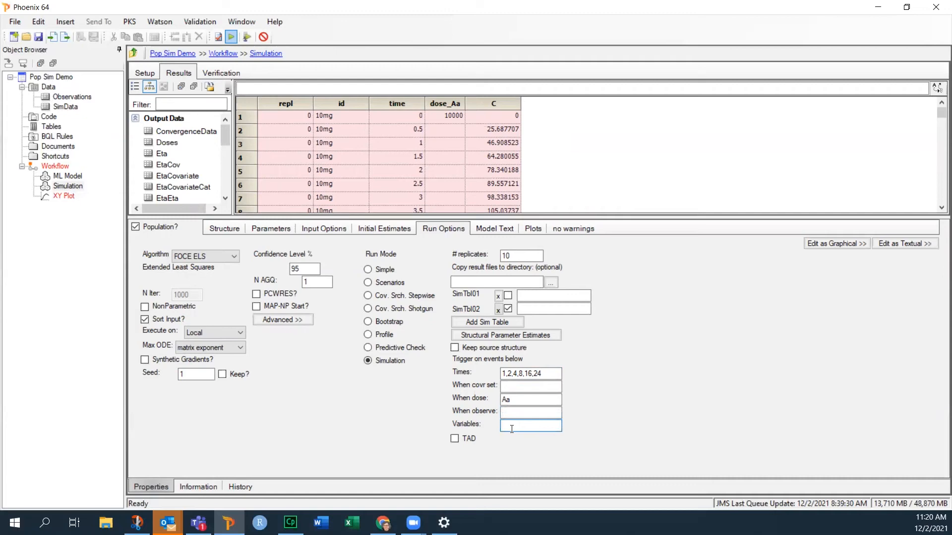
text(CObs)
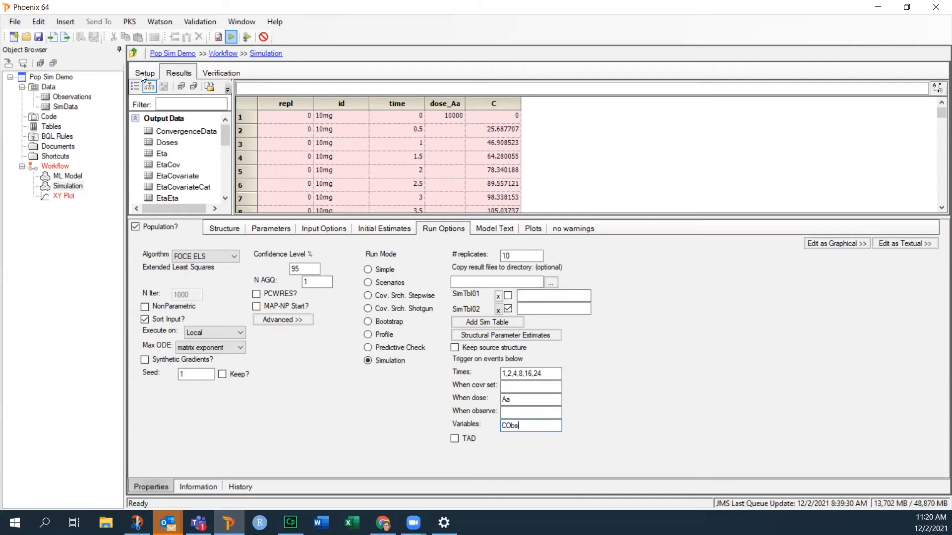
click(144, 73)
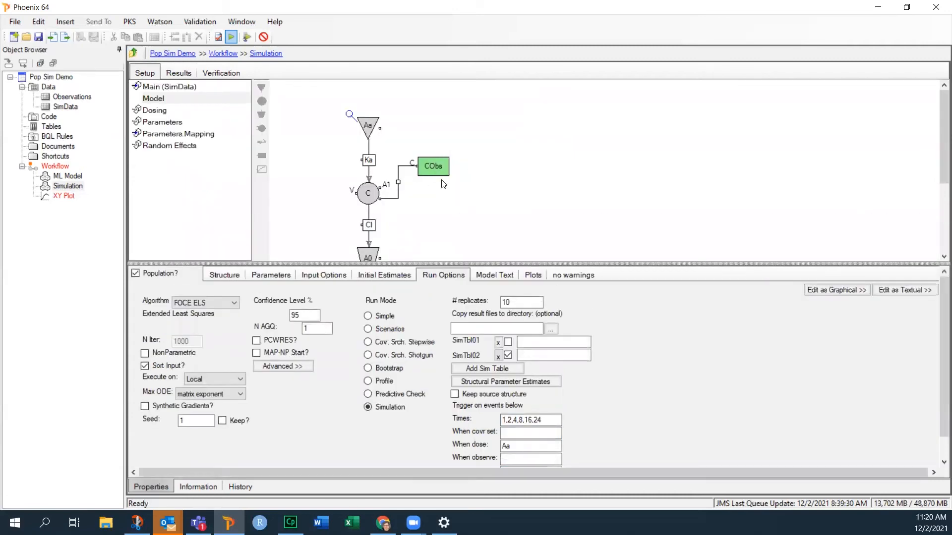
click(224, 274)
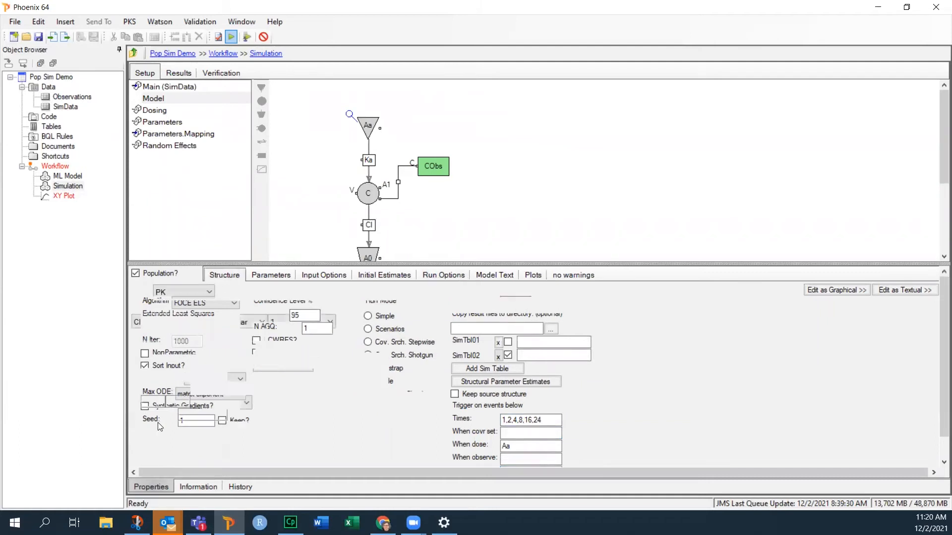
click(224, 275)
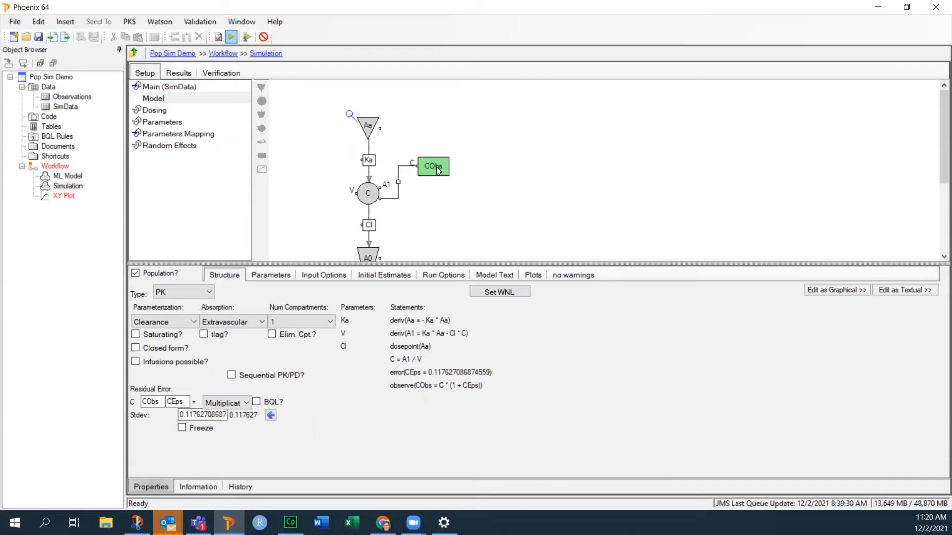
mouse_move(436, 164)
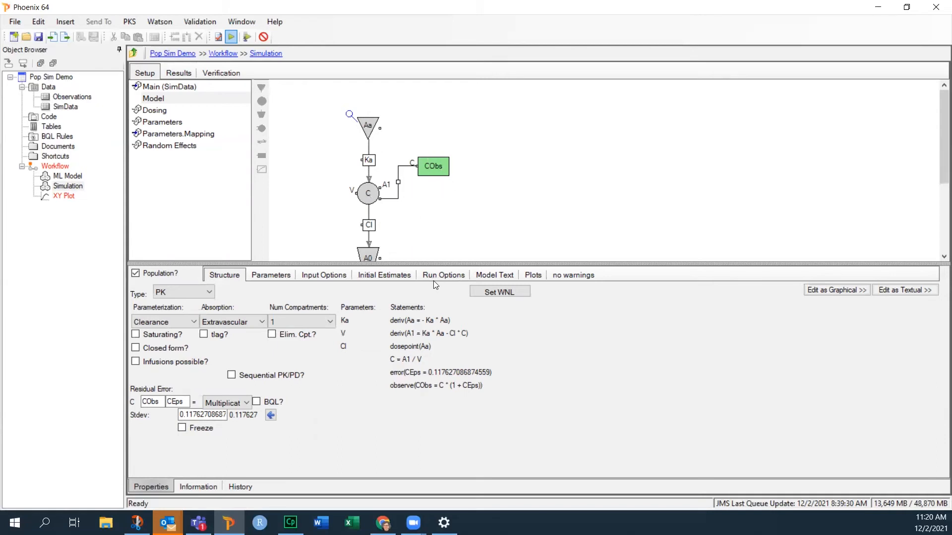
click(442, 275)
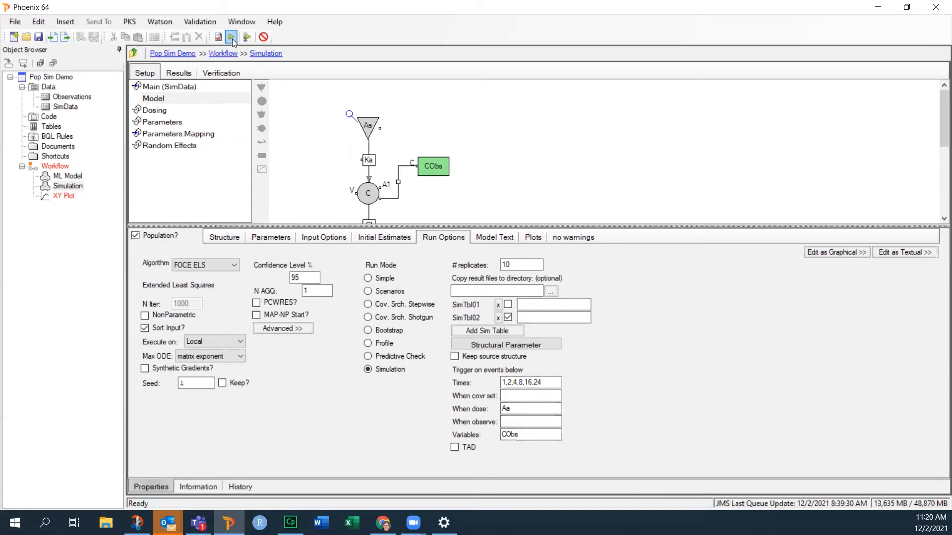
Run the simulation and view the CObs results per replicate, dose id and time
click(231, 36)
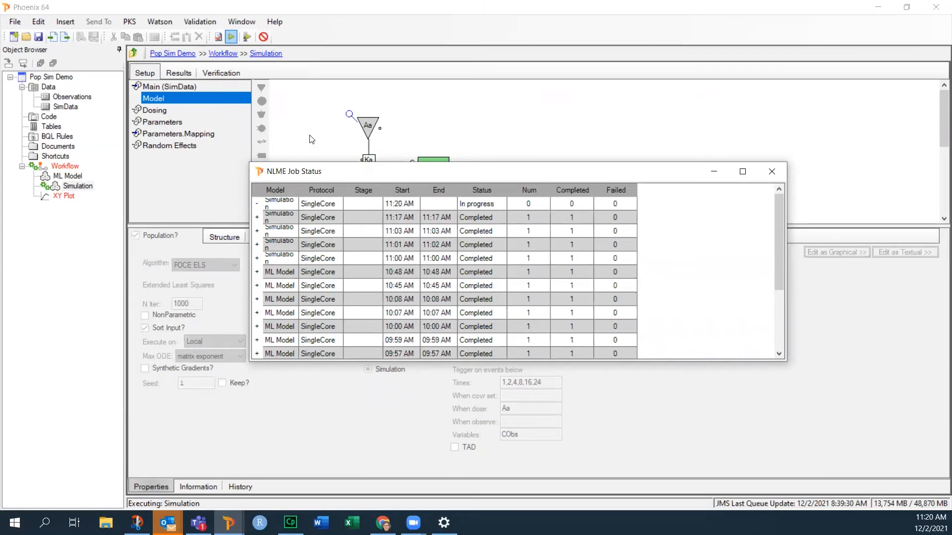
click(255, 203)
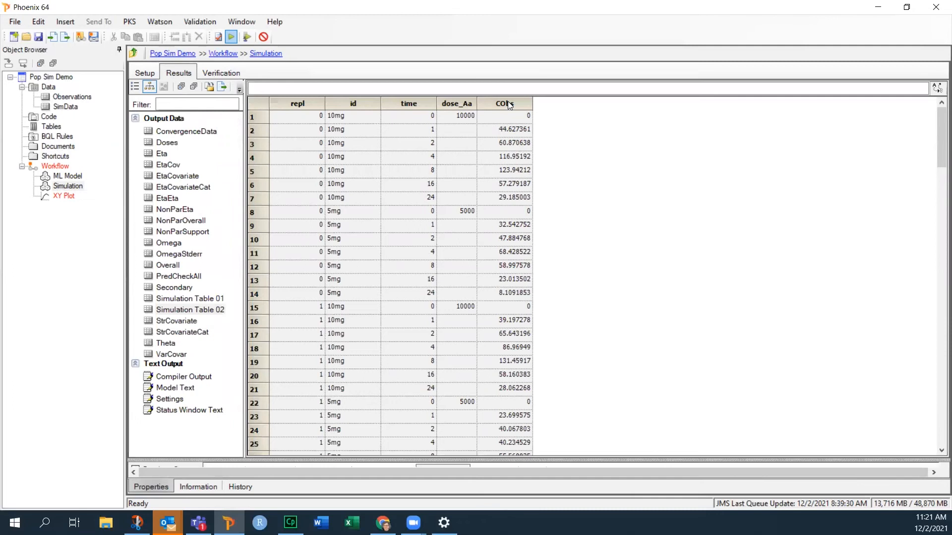
mouse_move(335, 114)
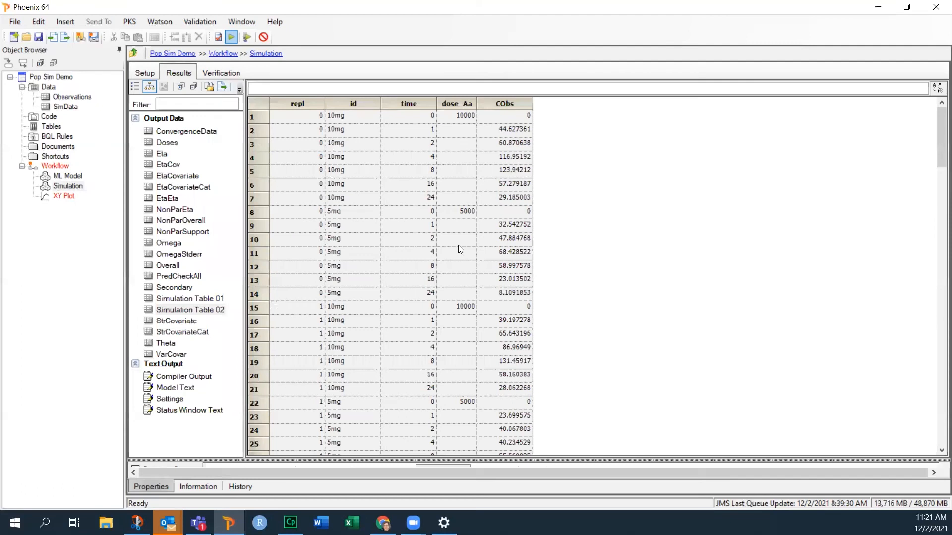
mouse_move(198, 192)
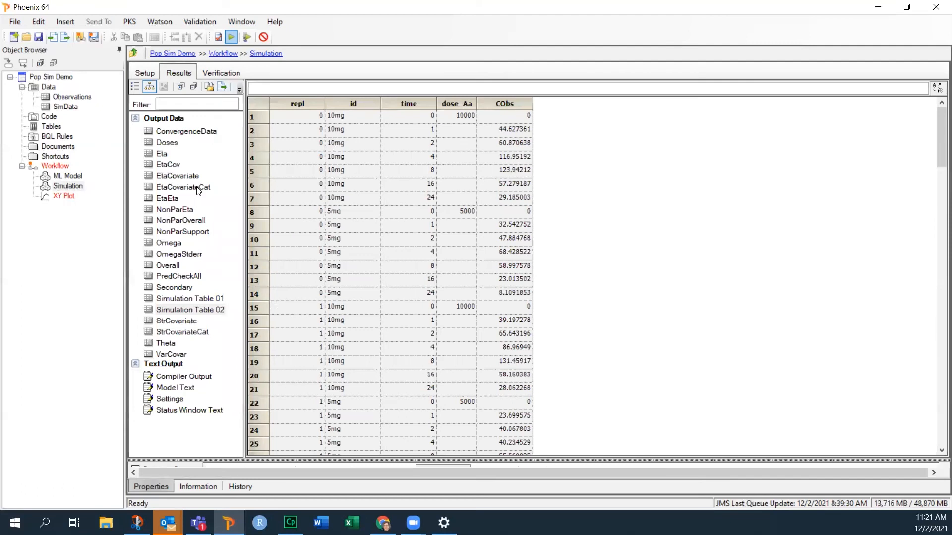
Send Simulation Table 02 to an XY plot with time on X, CObs on Y, grouped by repl, and execute
right_click(189, 309)
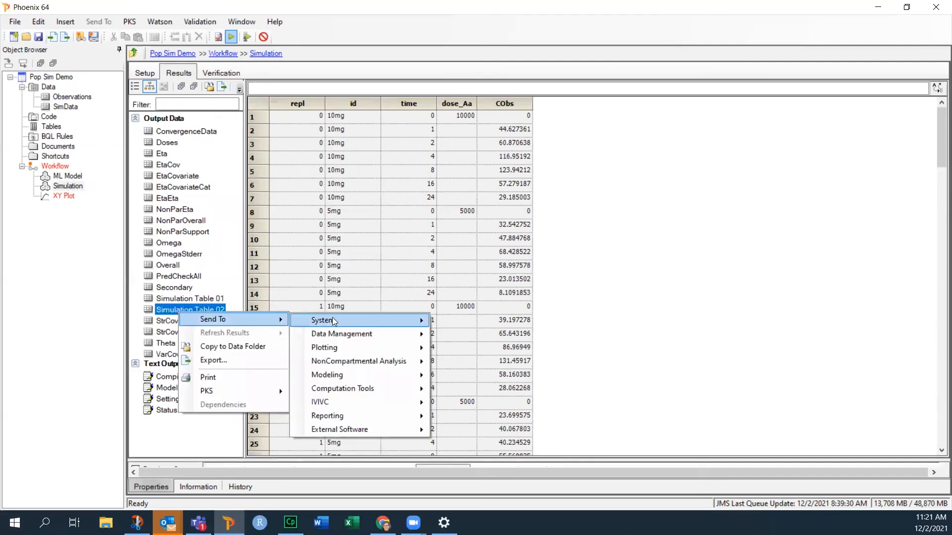
mouse_move(324, 346)
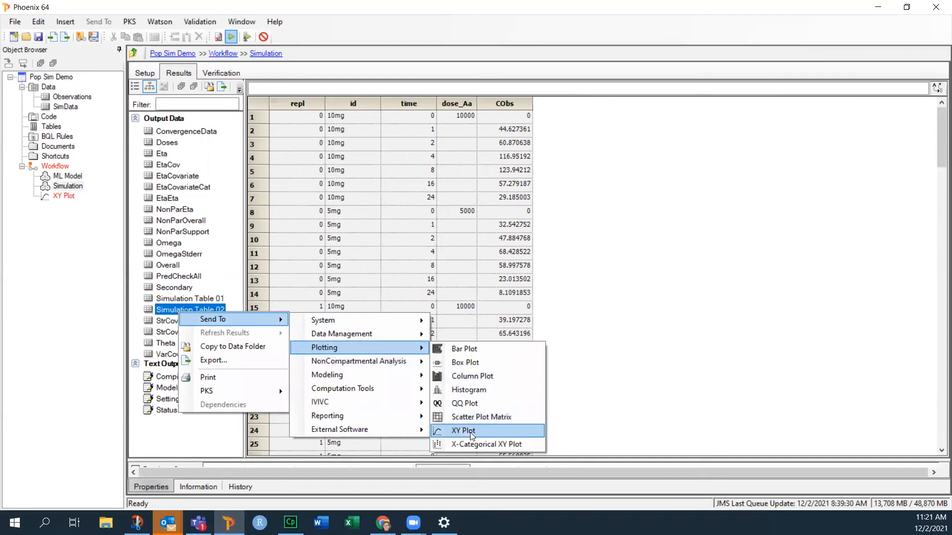
click(463, 431)
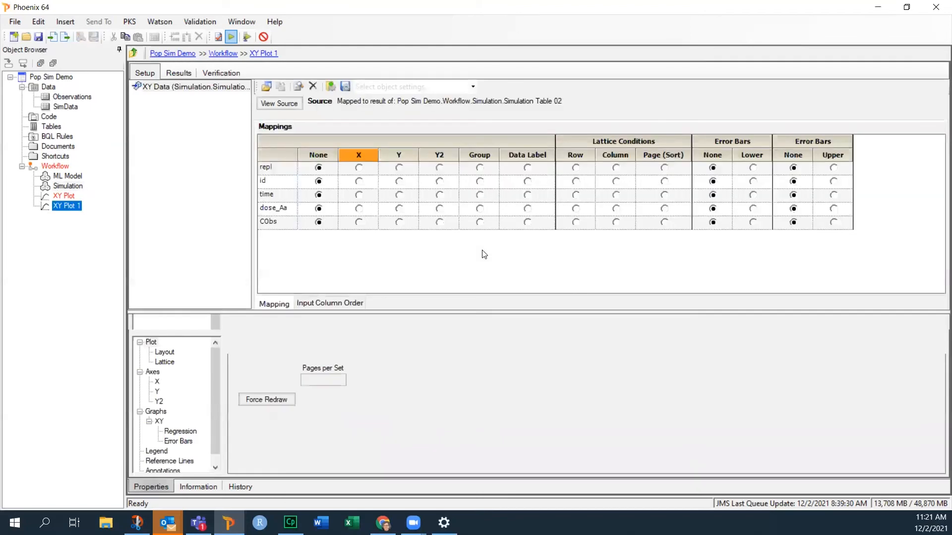
click(357, 194)
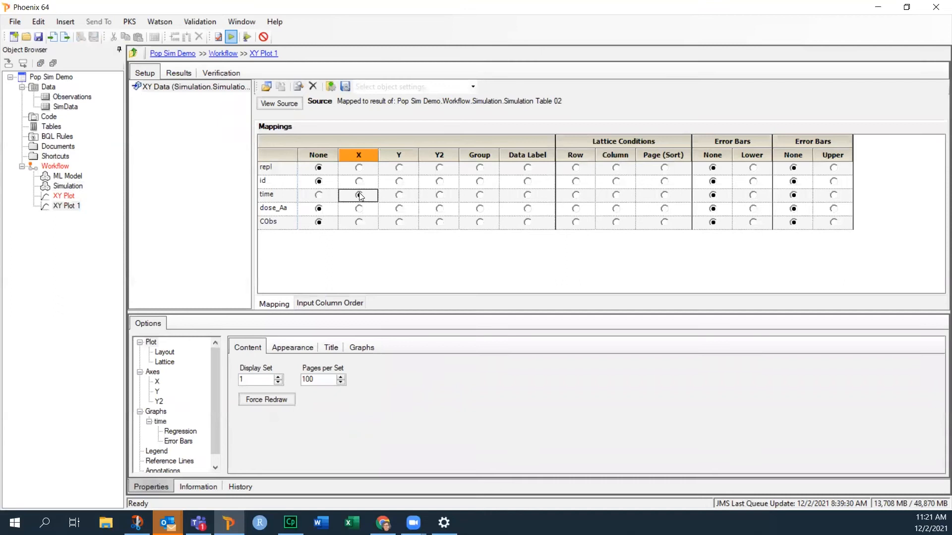
click(399, 222)
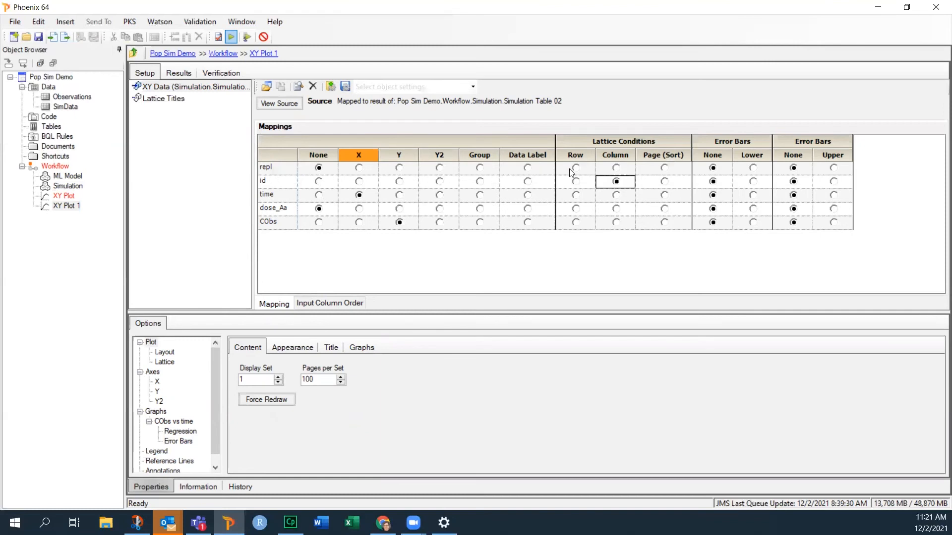
click(479, 168)
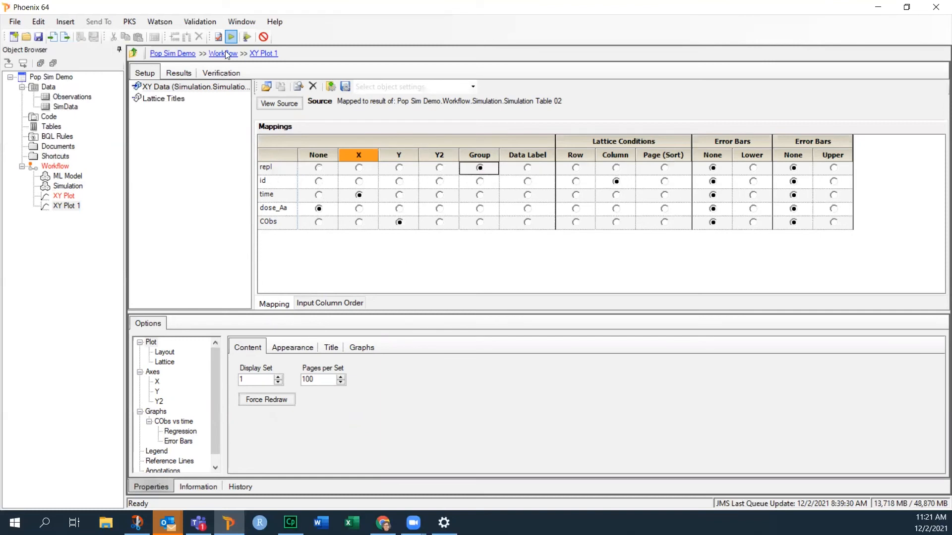
click(230, 37)
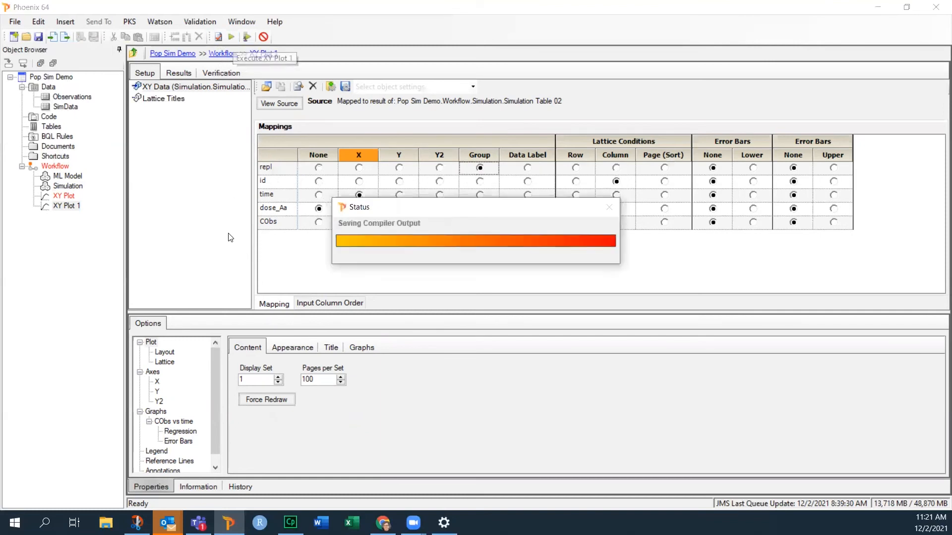
Execute XY Plot 1 to display noisy CObs-versus-time curves in 5mg and 10mg panels
click(231, 36)
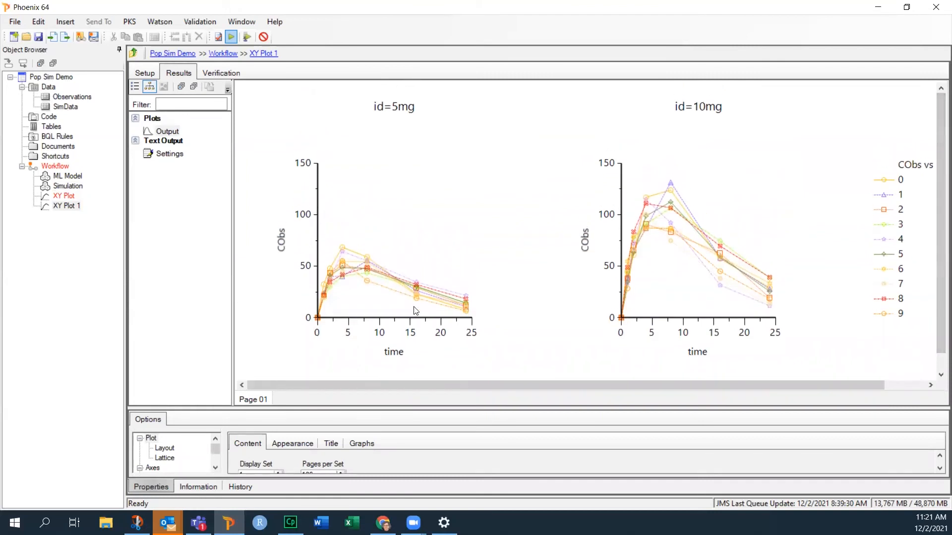
mouse_move(406, 295)
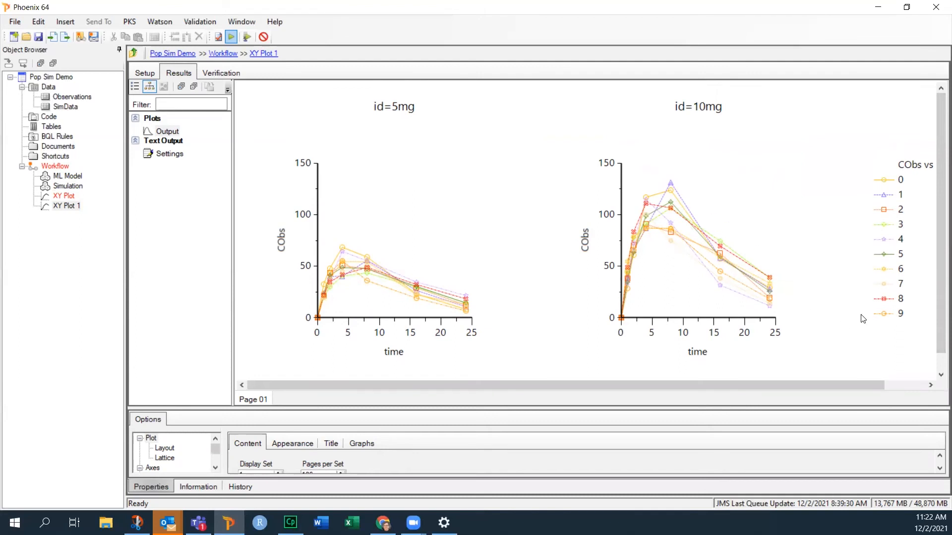
mouse_move(702, 285)
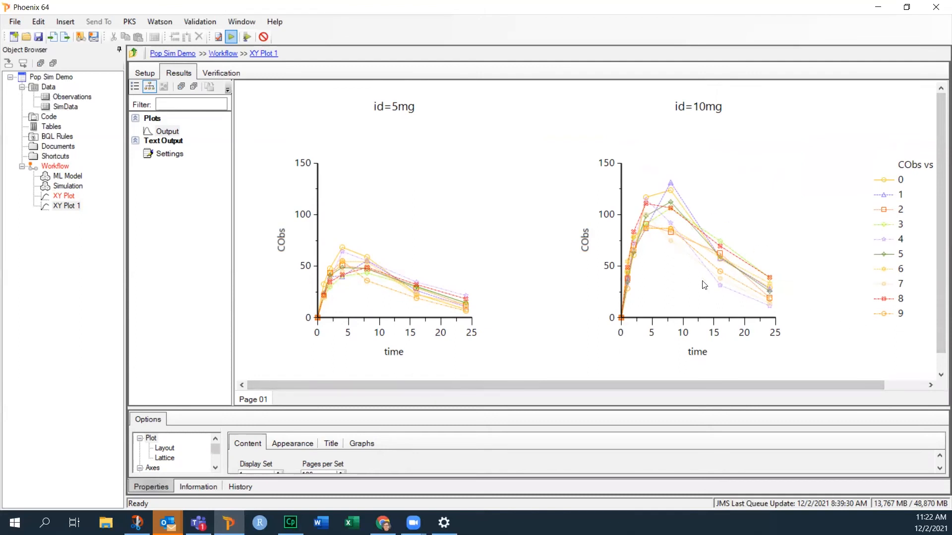
mouse_move(690, 240)
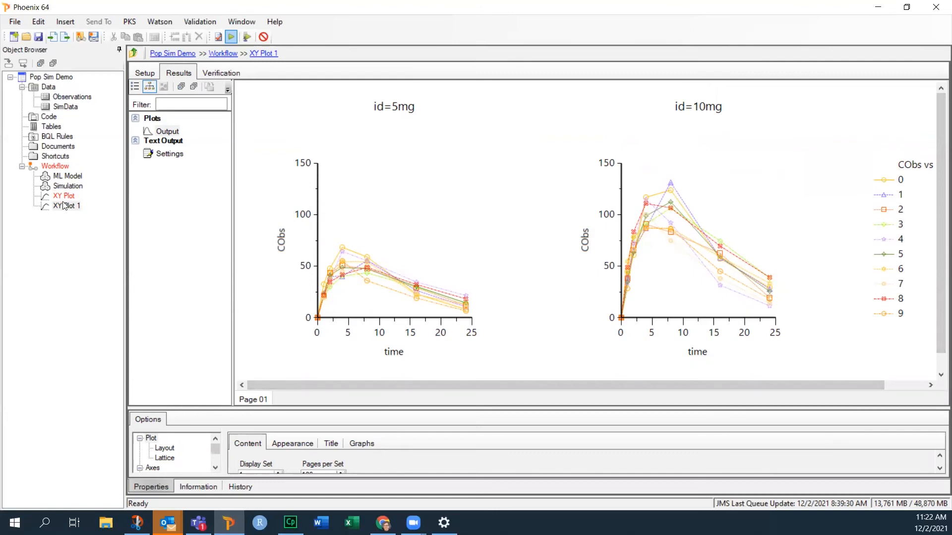
Execute the first XY plot's smooth C curves, then return to XY Plot 1's CObs curves
click(63, 195)
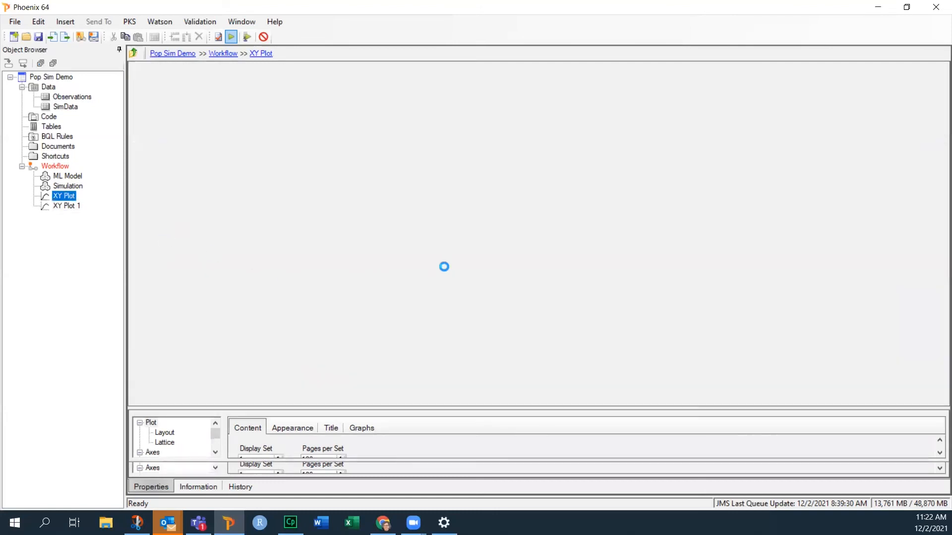
click(177, 73)
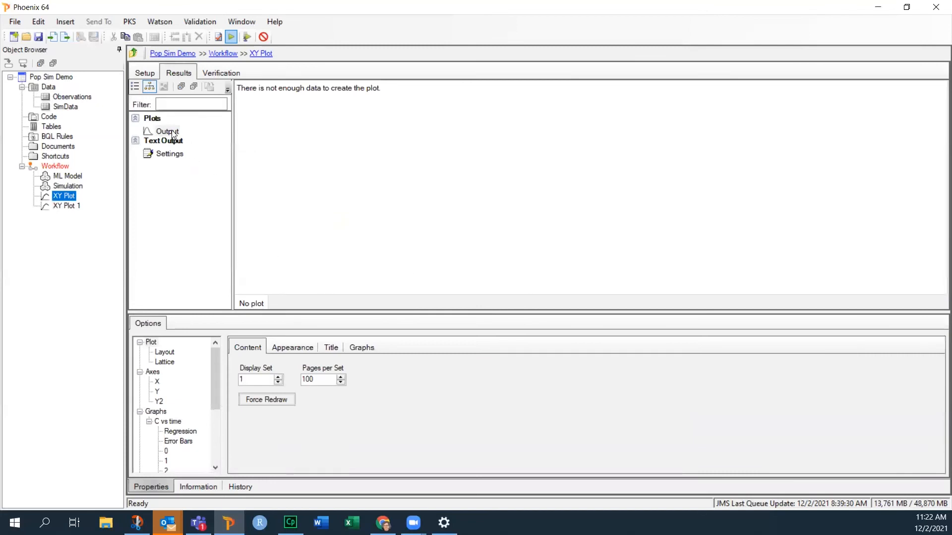
click(166, 131)
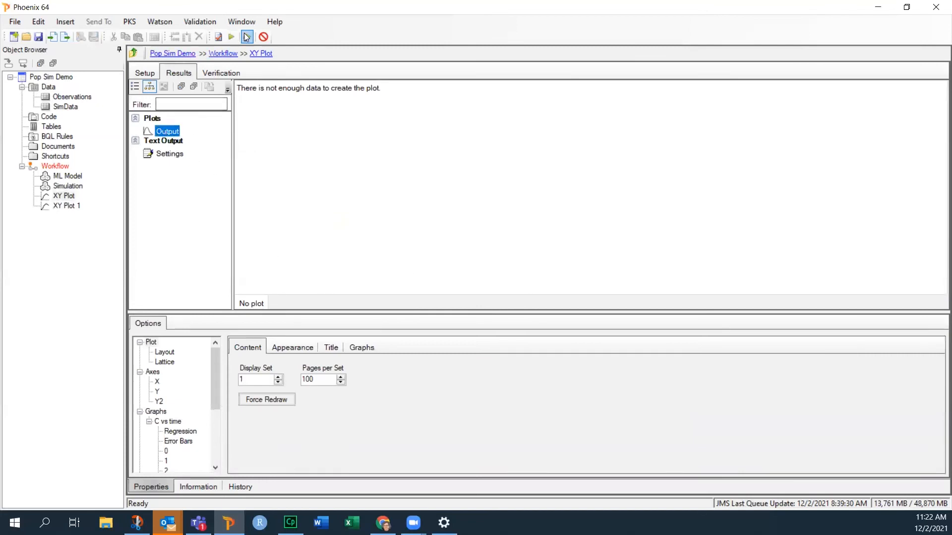
click(231, 37)
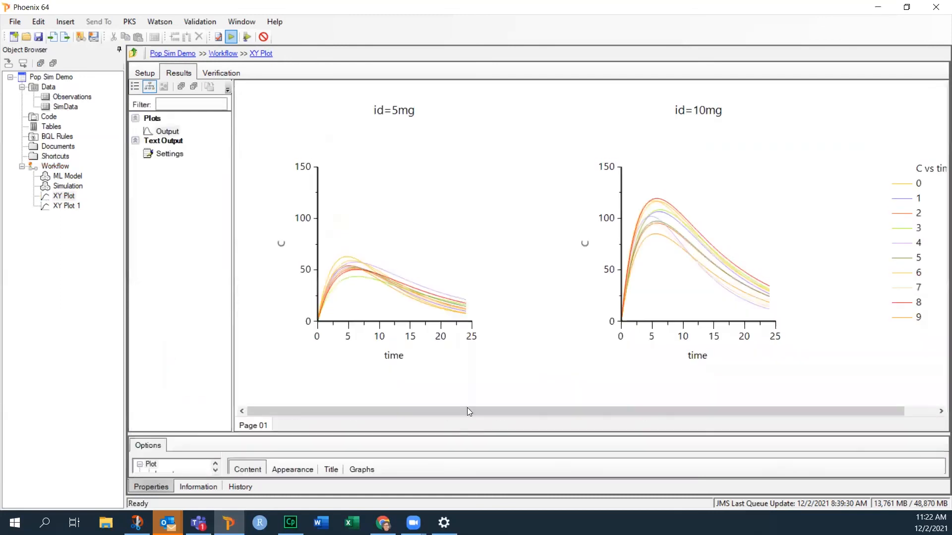
mouse_move(595, 263)
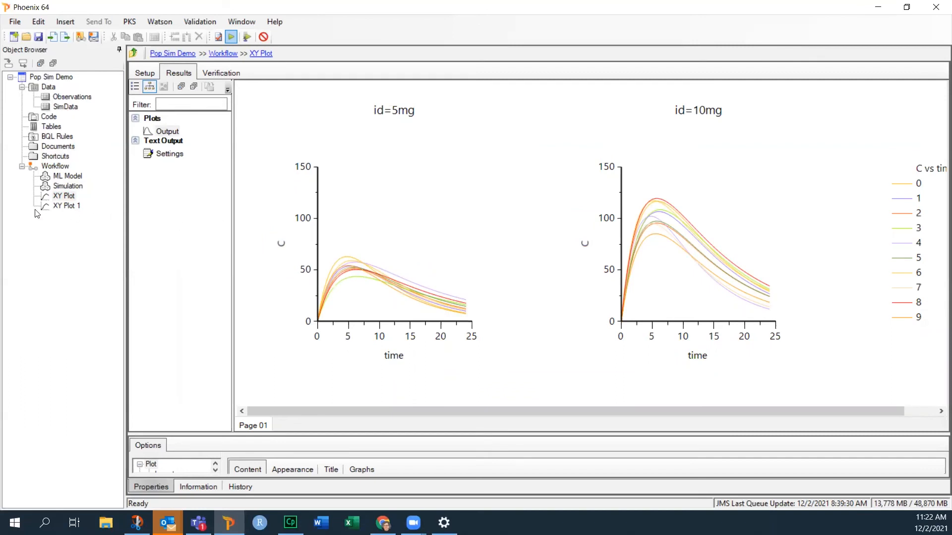
click(67, 205)
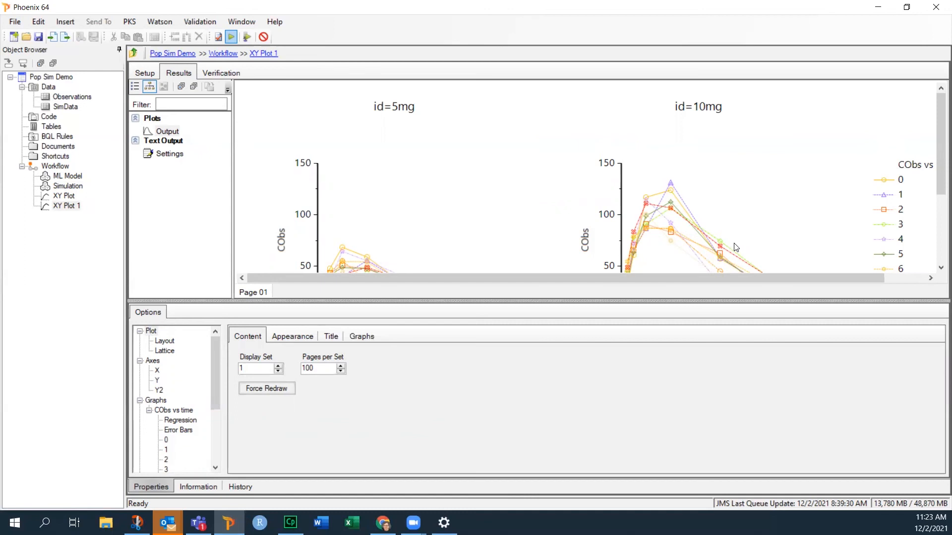
mouse_move(745, 239)
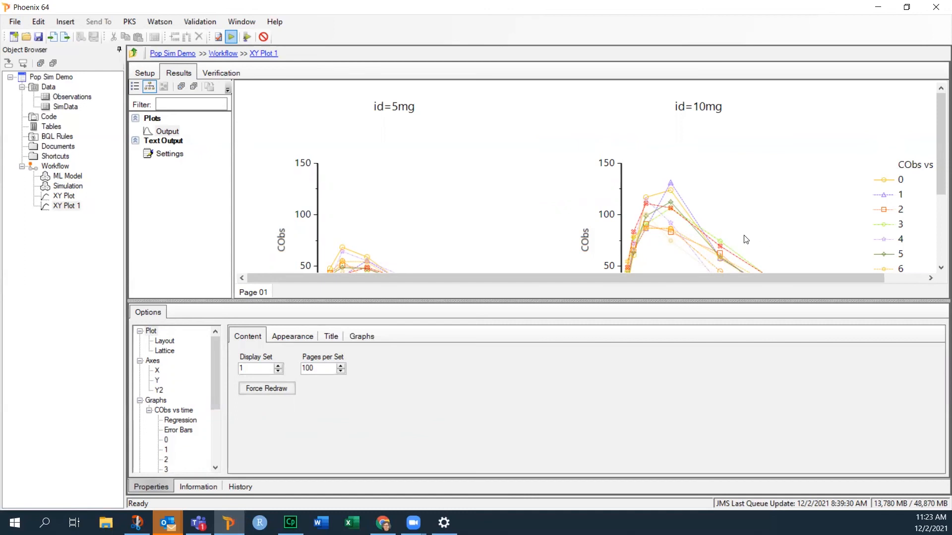
mouse_move(671, 207)
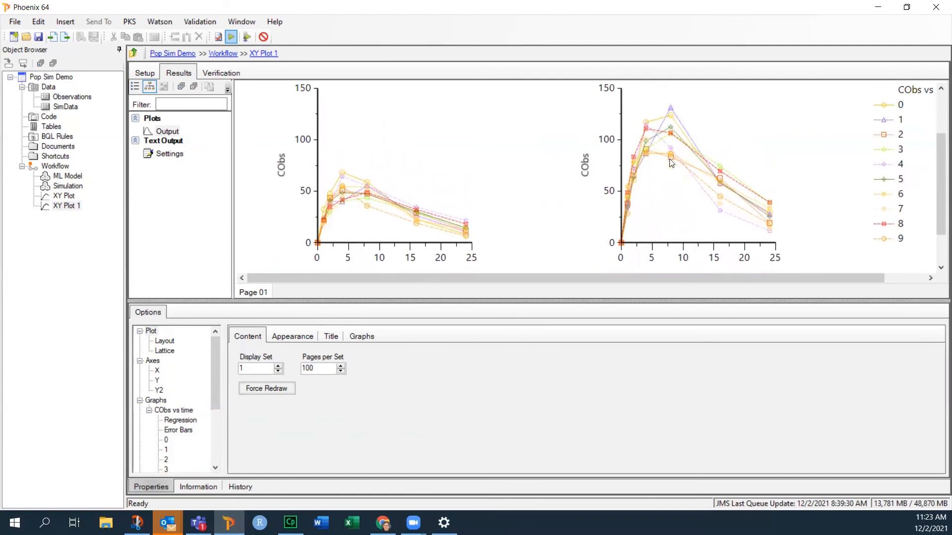
mouse_move(718, 178)
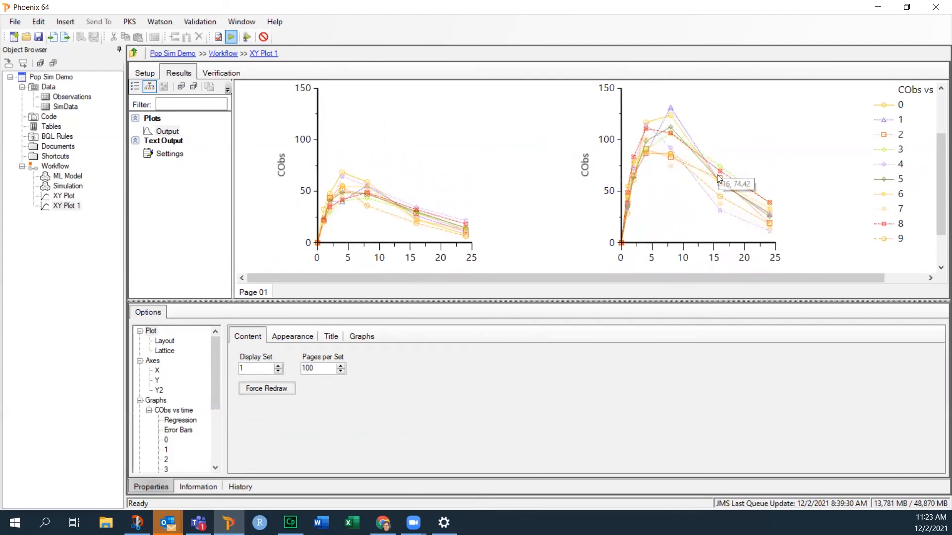
mouse_move(732, 231)
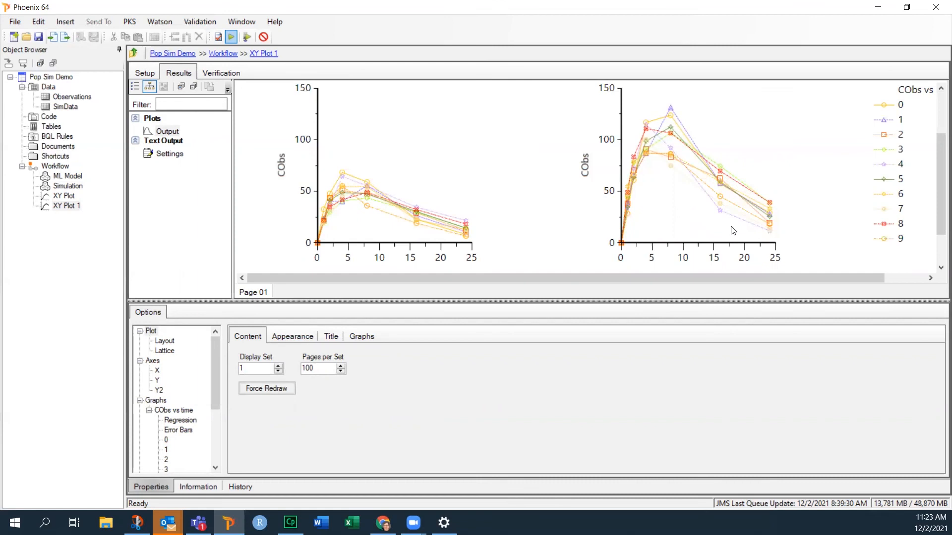
mouse_move(613, 231)
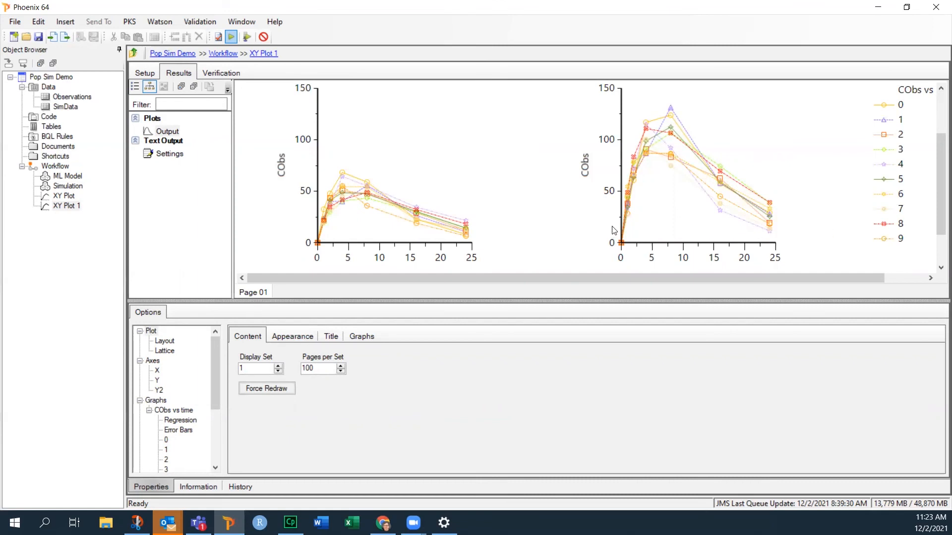